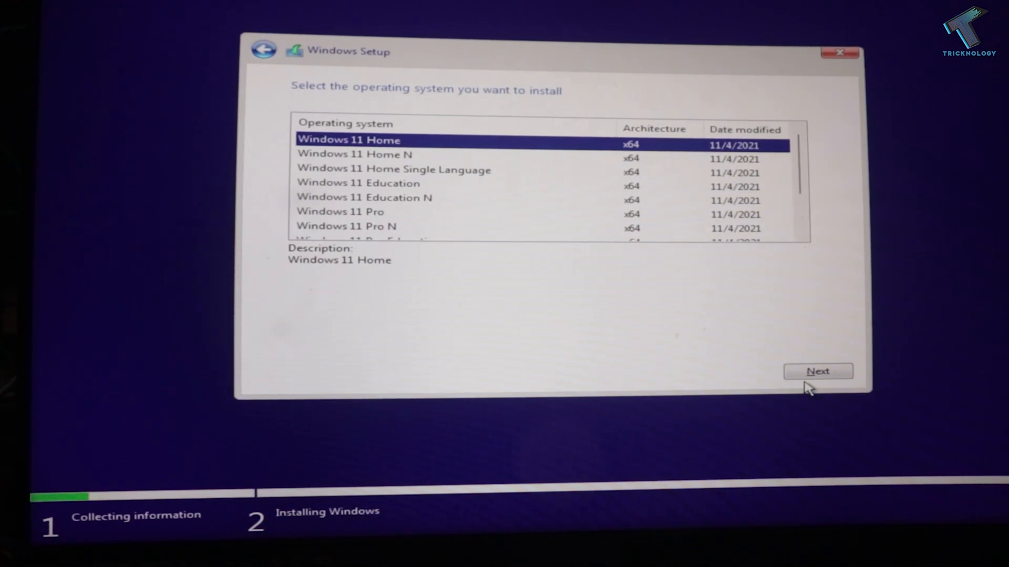
Attempt to continue with Windows 11 Home and back out of the unsupported-PC warning
{"action": "left_click", "coordinate": [817, 371]}
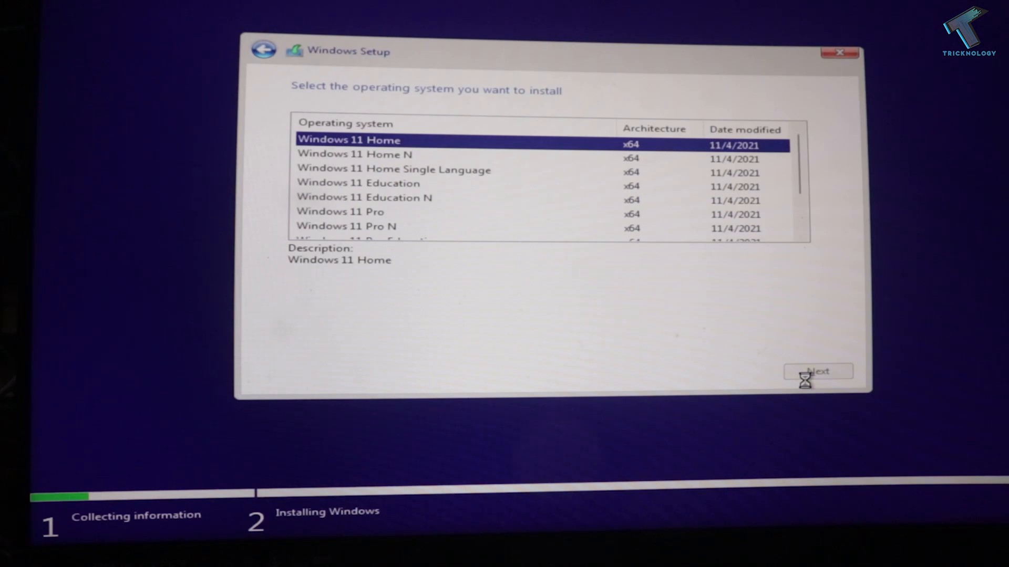
{"action": "left_click", "coordinate": [818, 371]}
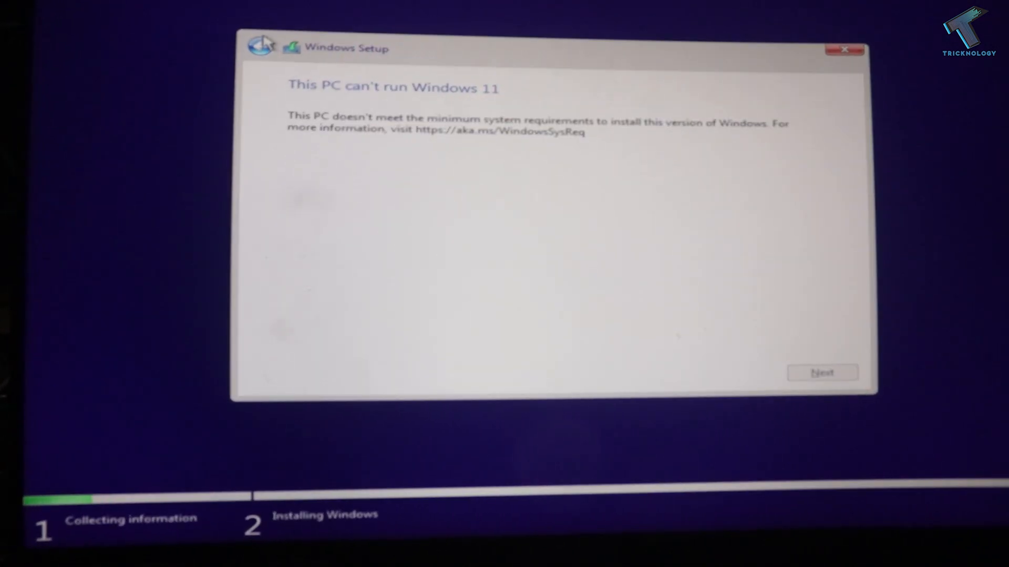
{"action": "left_click", "coordinate": [260, 49]}
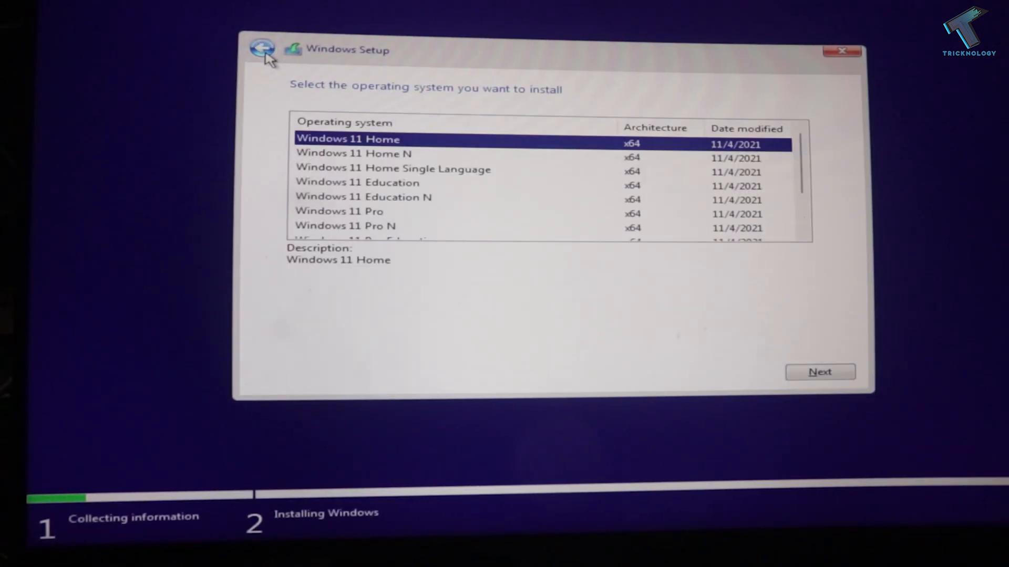
Bring up a Command Prompt with Shift+F10 and launch regedit from it
{"action": "key", "text": "shift+f10"}
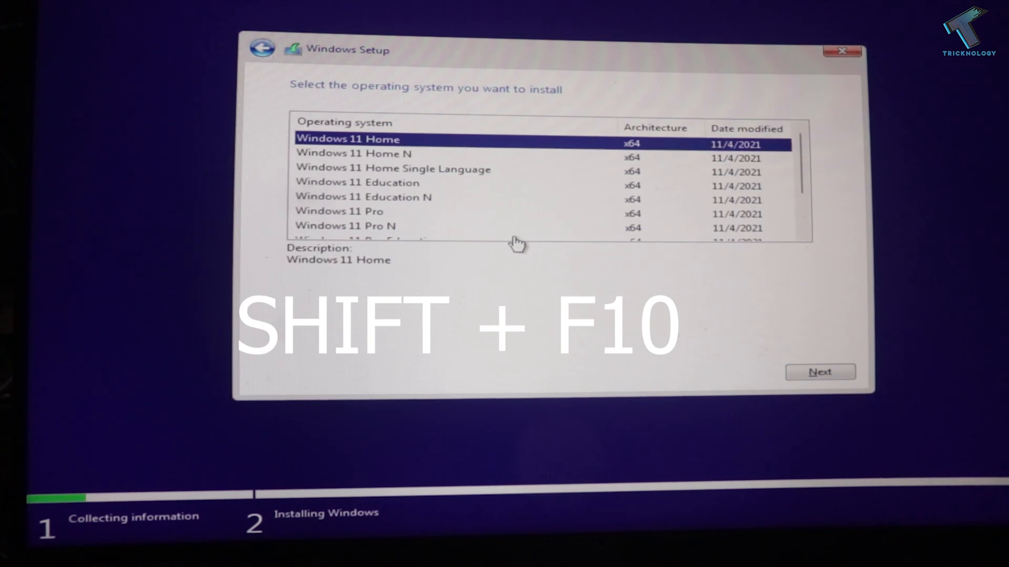
{"action": "key", "text": "shift+f10"}
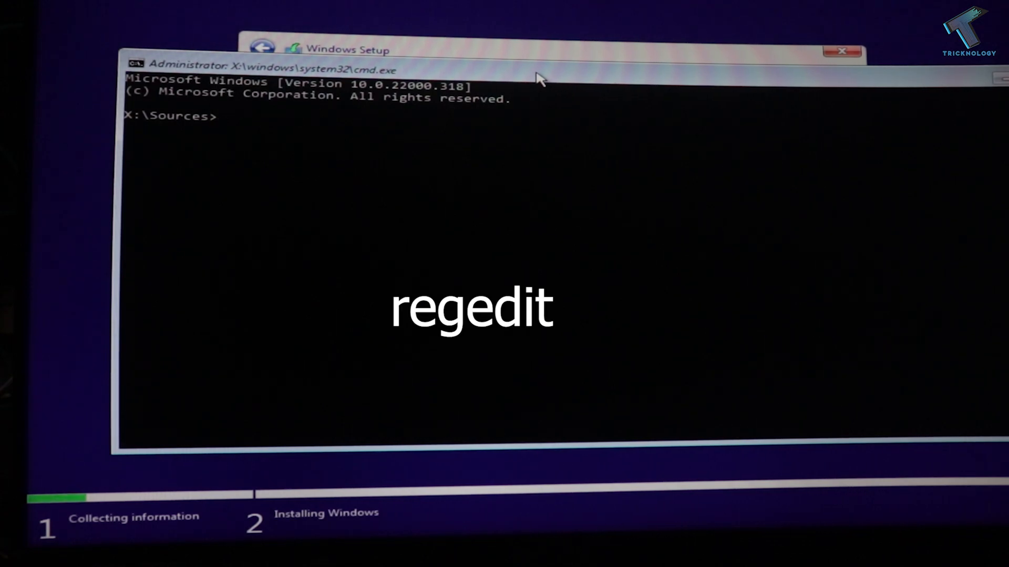
{"action": "type", "text": "reg"}
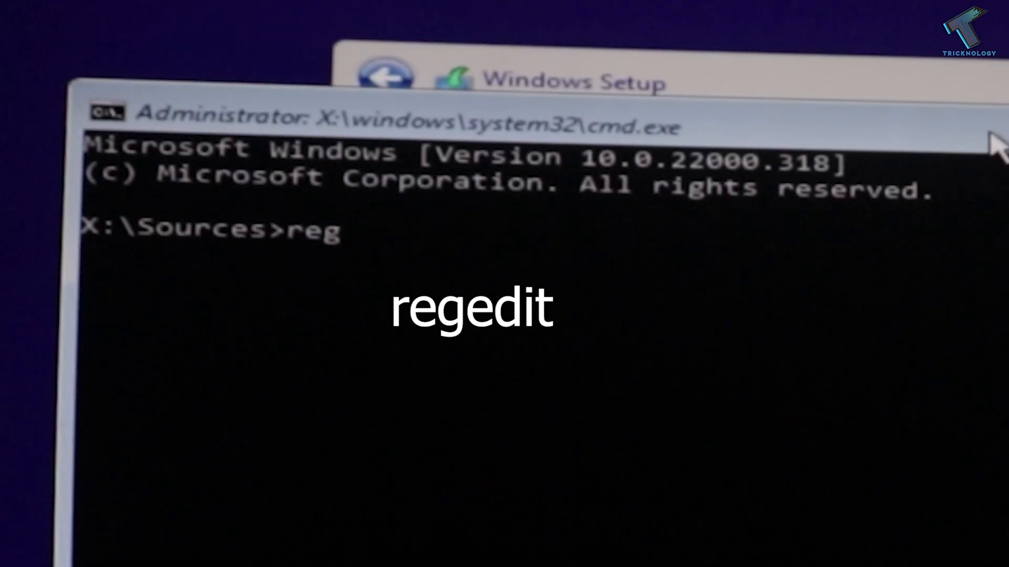
{"action": "type", "text": "ed"}
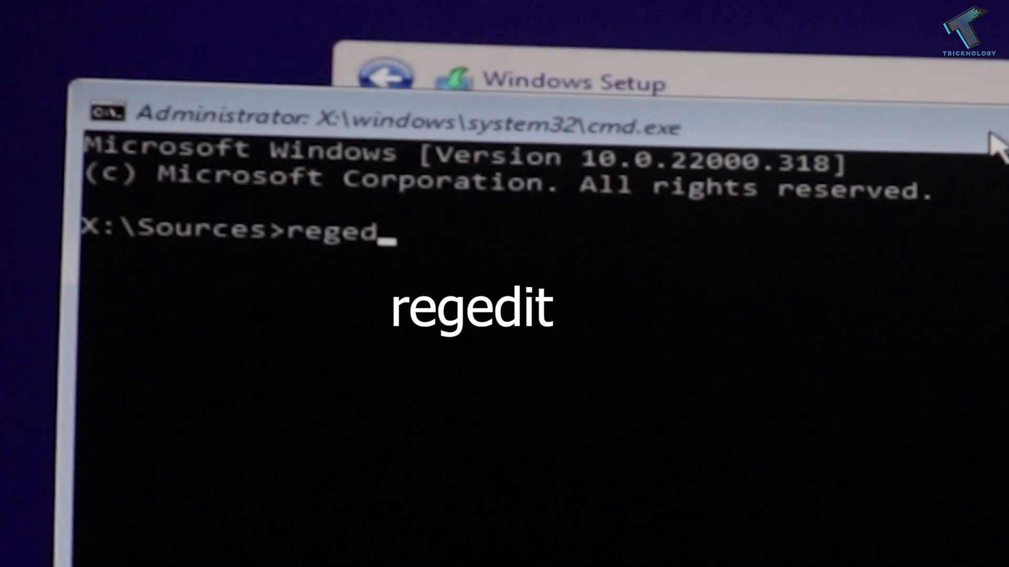
{"action": "type", "text": "it"}
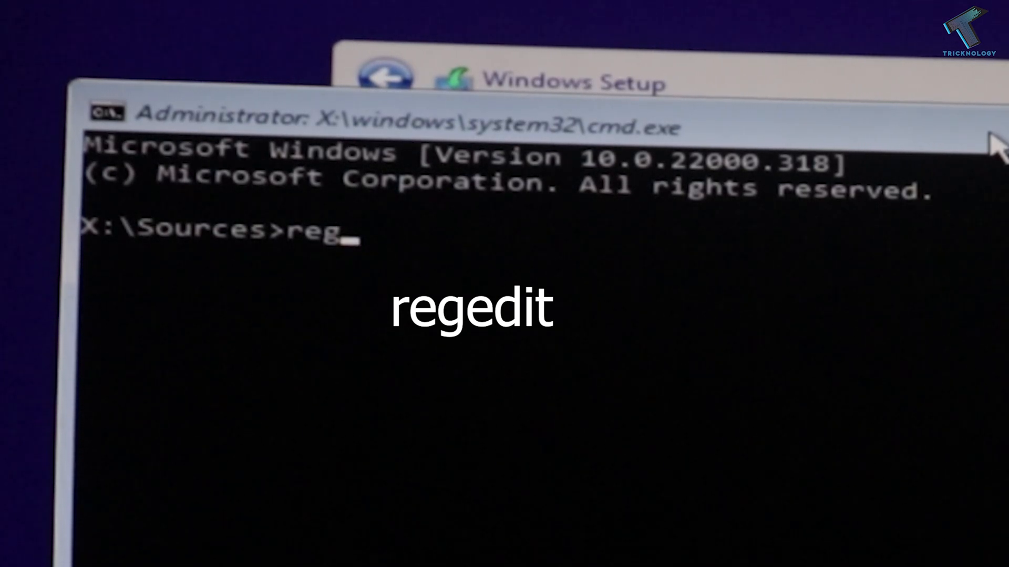
{"action": "type", "text": "edit"}
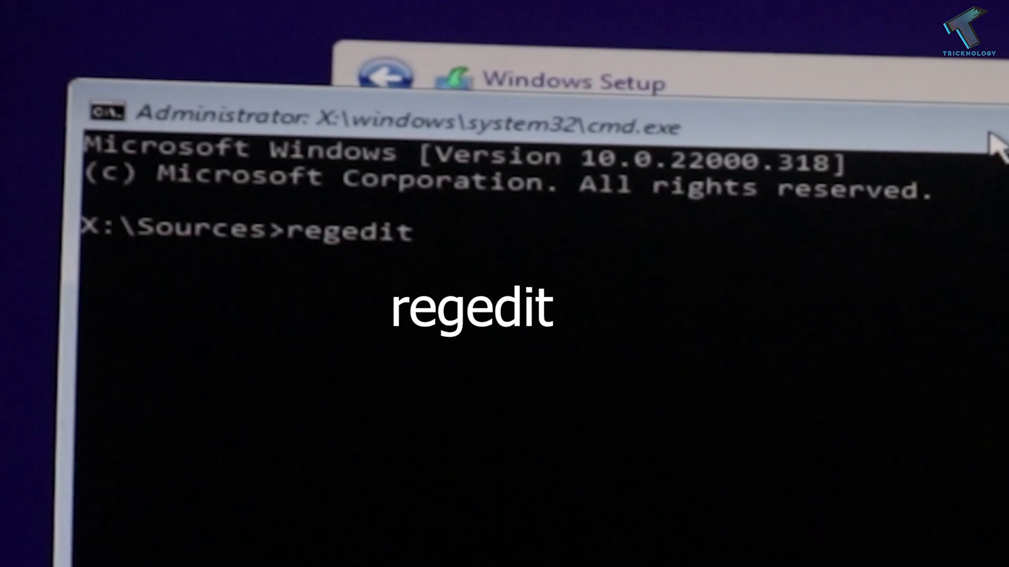
{"action": "key", "text": "enter"}
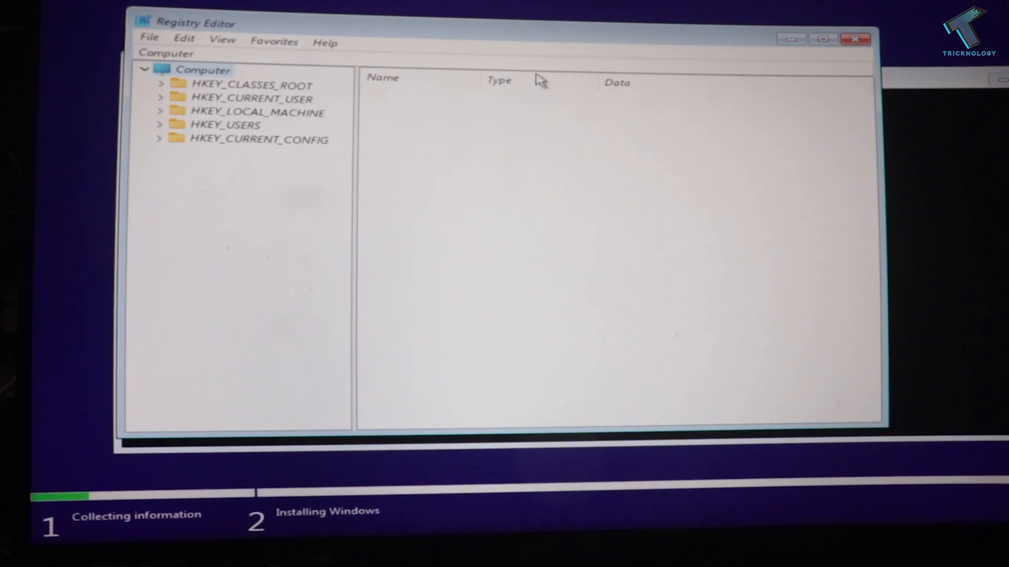
{"action": "mouse_move", "coordinate": [182, 136]}
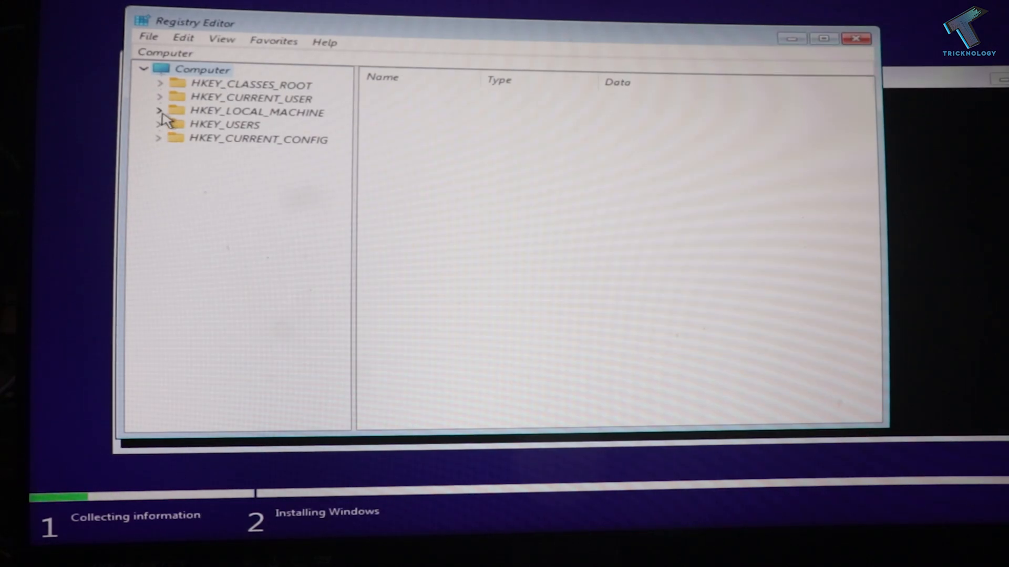
Expand HKEY_LOCAL_MACHINE\SYSTEM\Setup to reveal its AllowStart, Pid and SETUPCL subkeys
{"action": "left_click", "coordinate": [158, 111]}
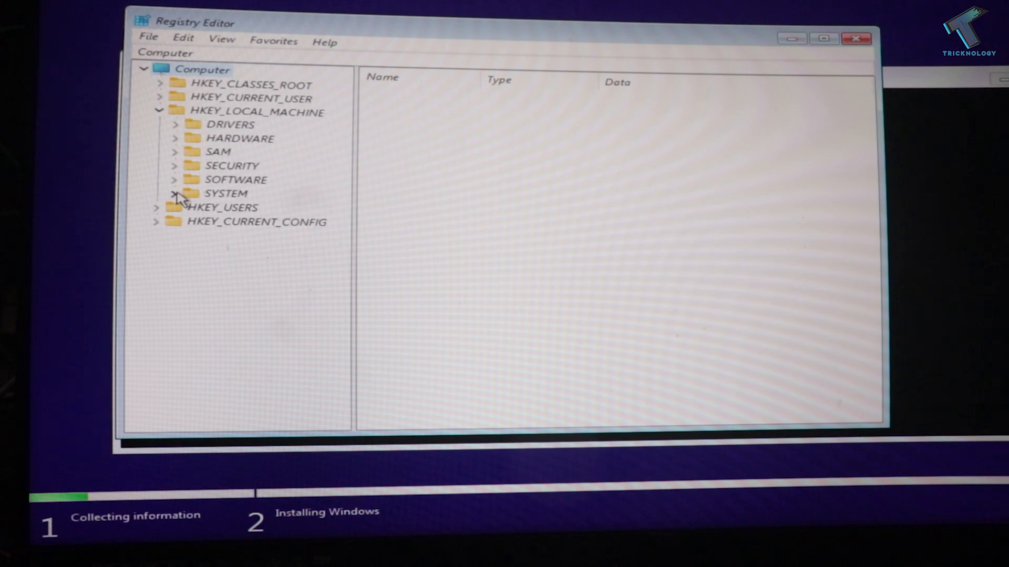
{"action": "left_click", "coordinate": [174, 194]}
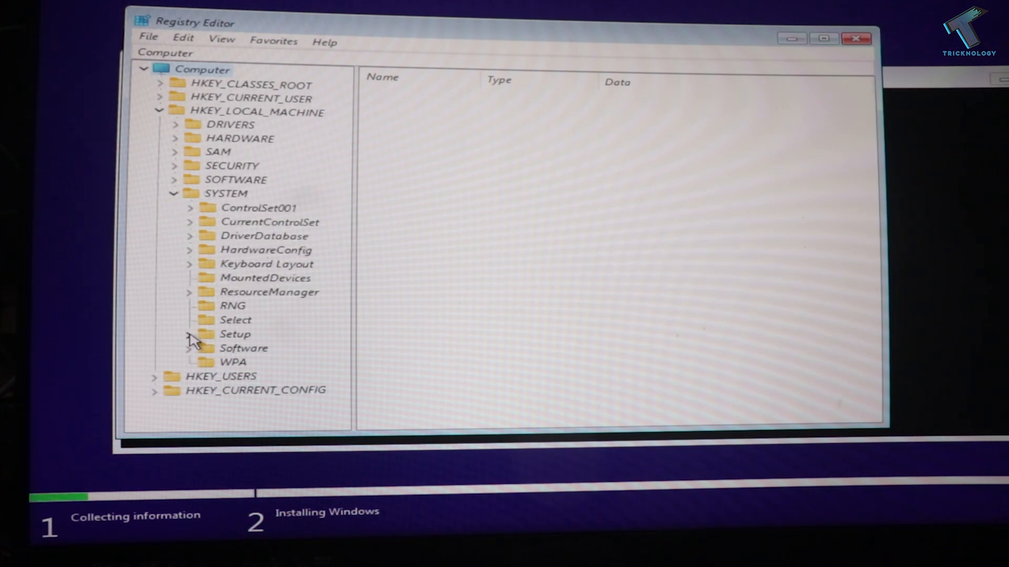
{"action": "left_click", "coordinate": [191, 334]}
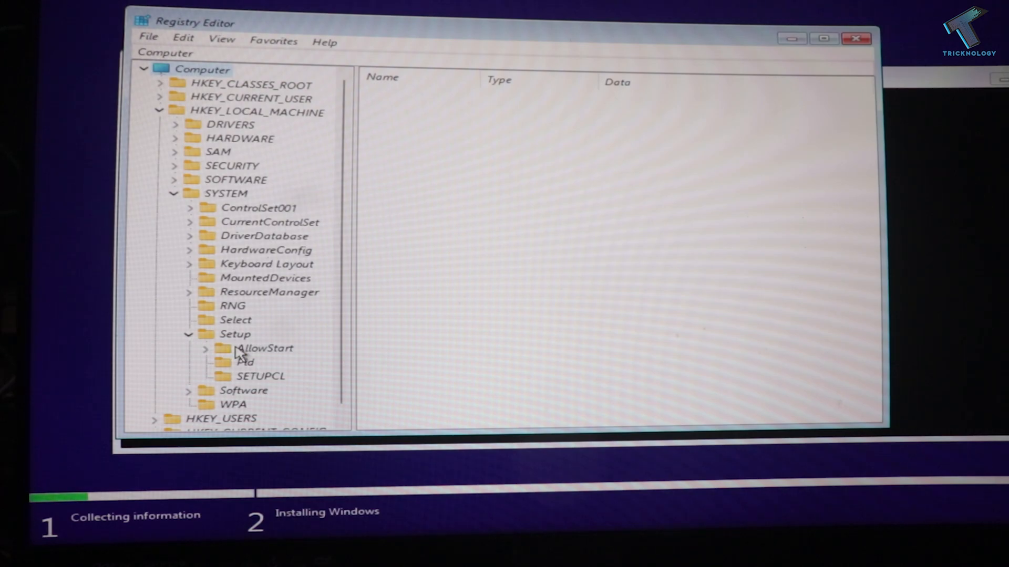
Add a new subkey under Setup and name it LabConfig
{"action": "right_click", "coordinate": [235, 334]}
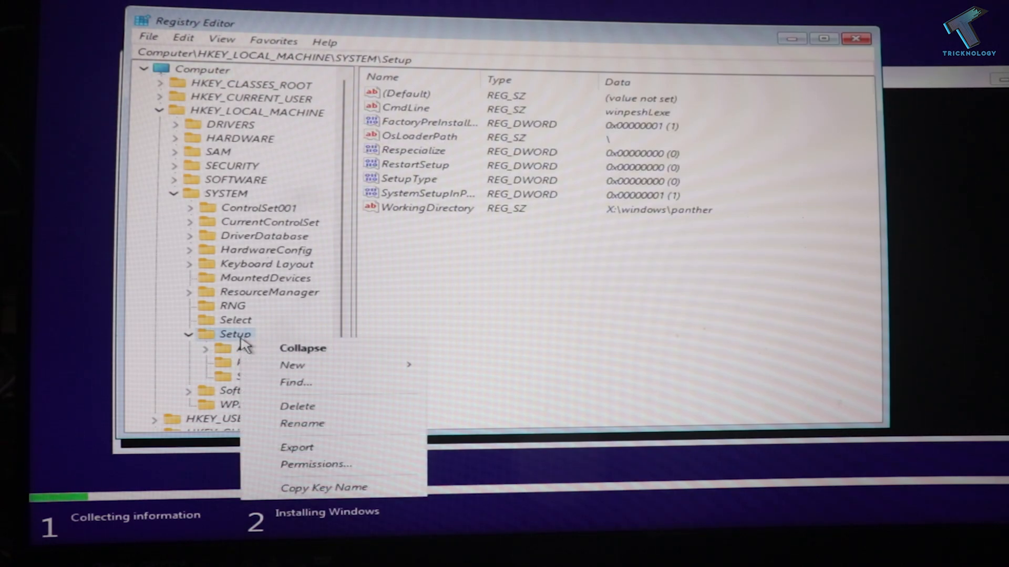
{"action": "mouse_move", "coordinate": [292, 364]}
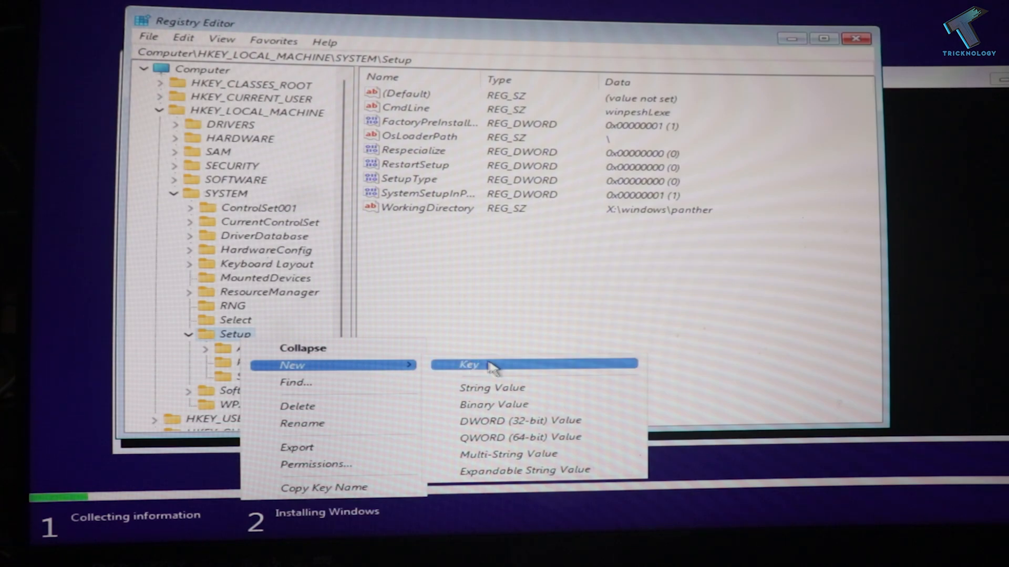
{"action": "left_click", "coordinate": [469, 364]}
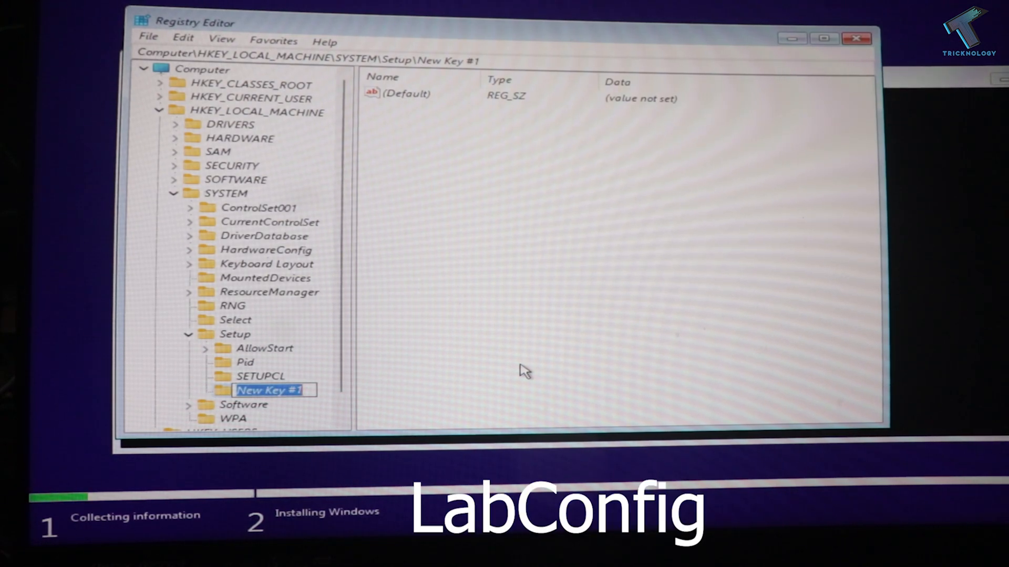
{"action": "type", "text": "LabCon"}
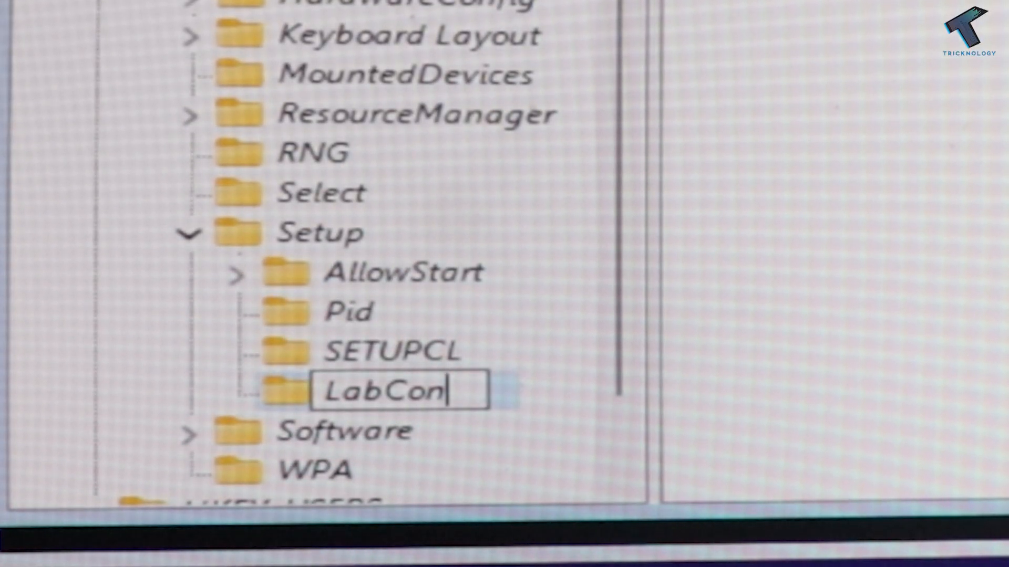
{"action": "type", "text": "fig"}
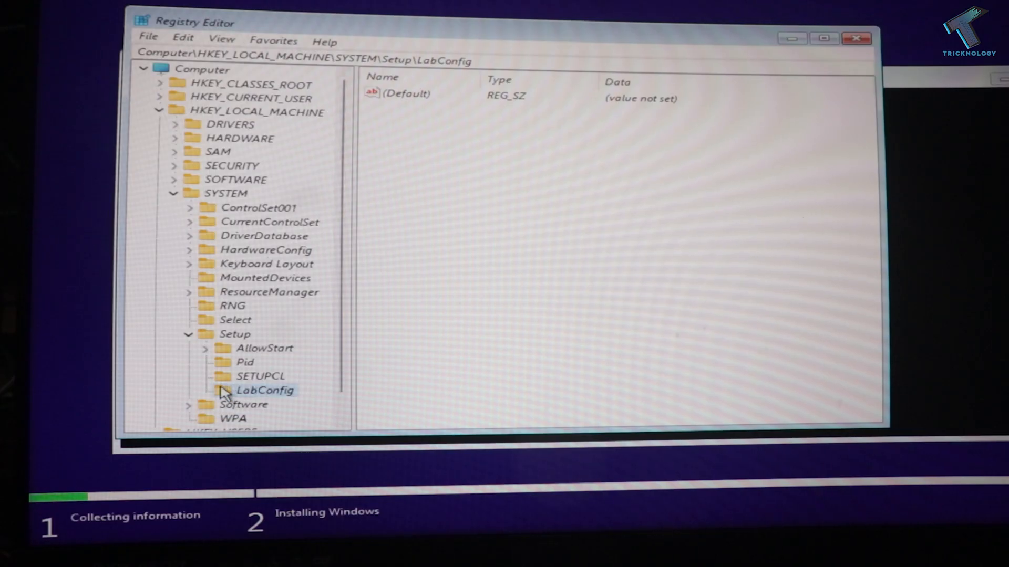
{"action": "mouse_move", "coordinate": [282, 393]}
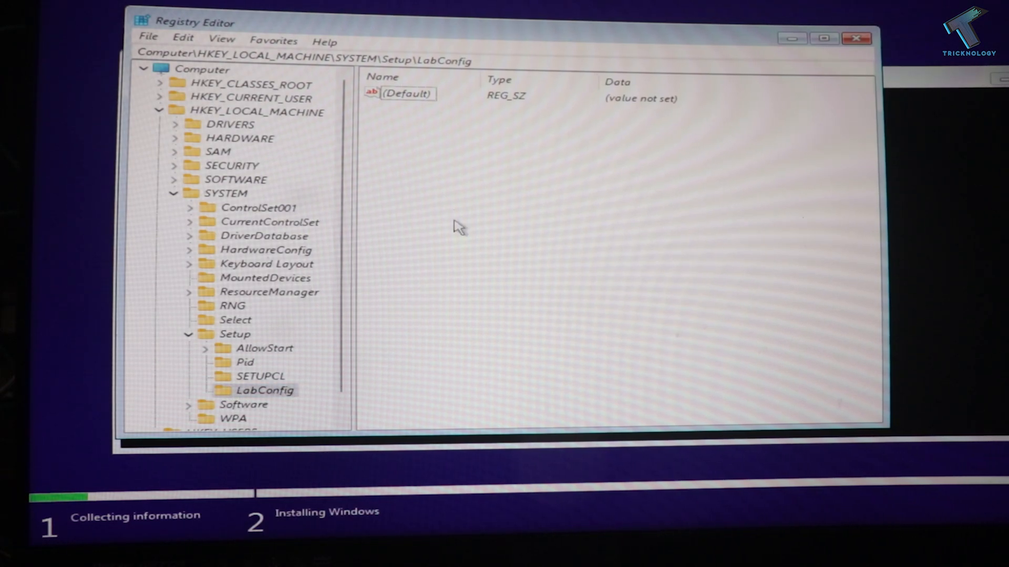
Create a DWORD (32-bit) value in LabConfig named BypassCPUCheck, left at 0
{"action": "right_click", "coordinate": [457, 227]}
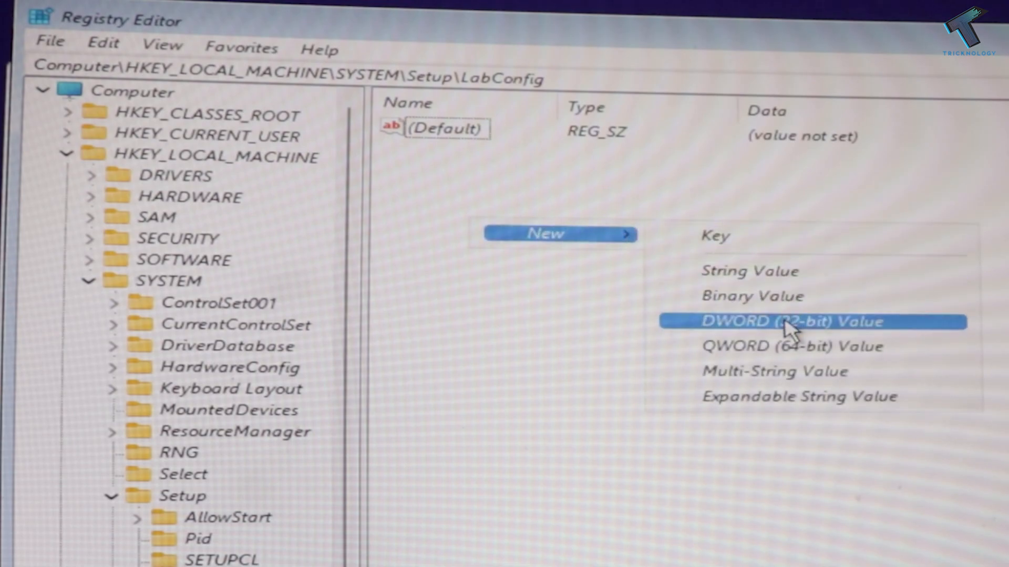
{"action": "left_click", "coordinate": [791, 321]}
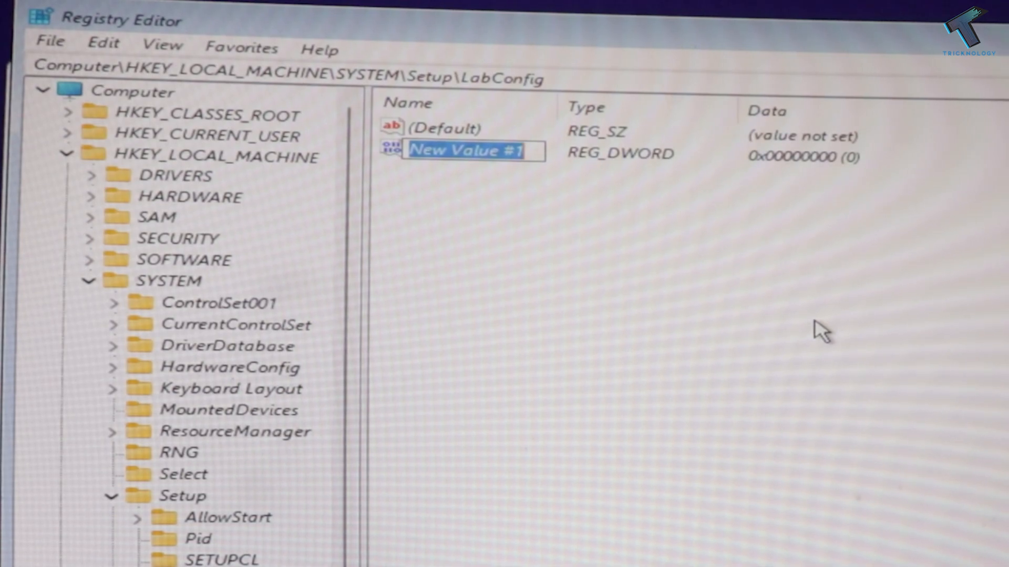
{"action": "type", "text": "By"}
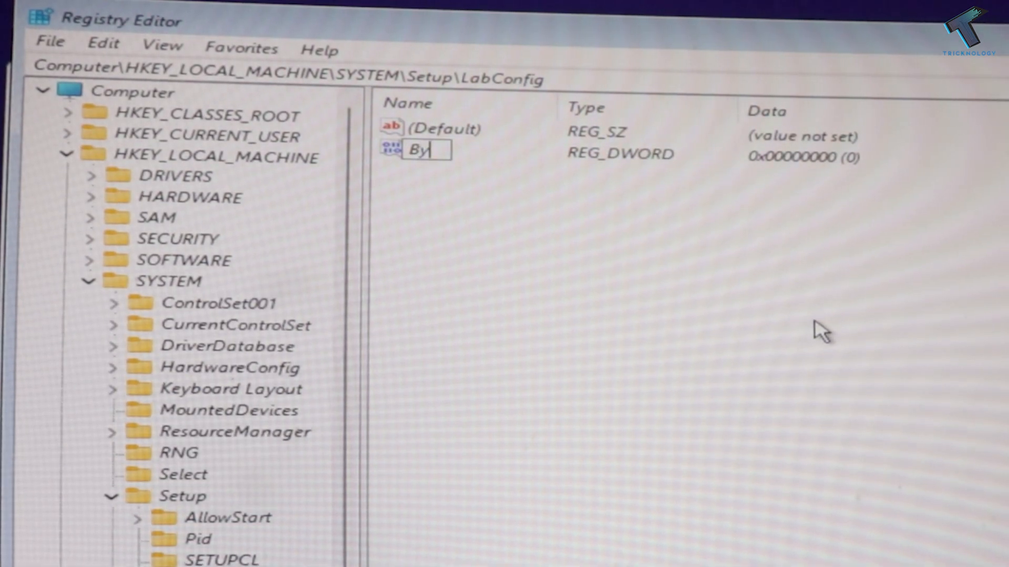
{"action": "type", "text": "passC"}
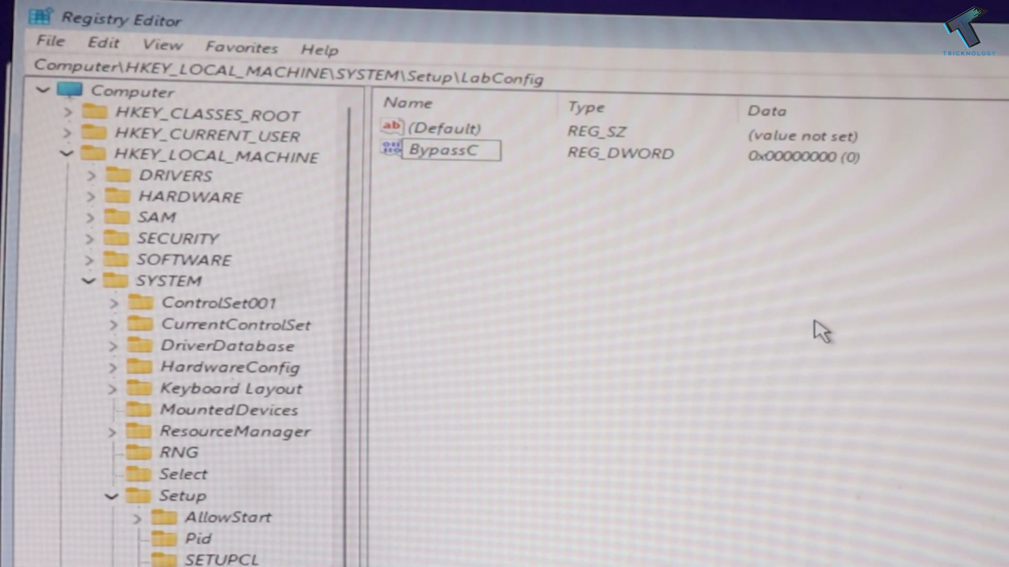
{"action": "key", "text": "Backspace"}
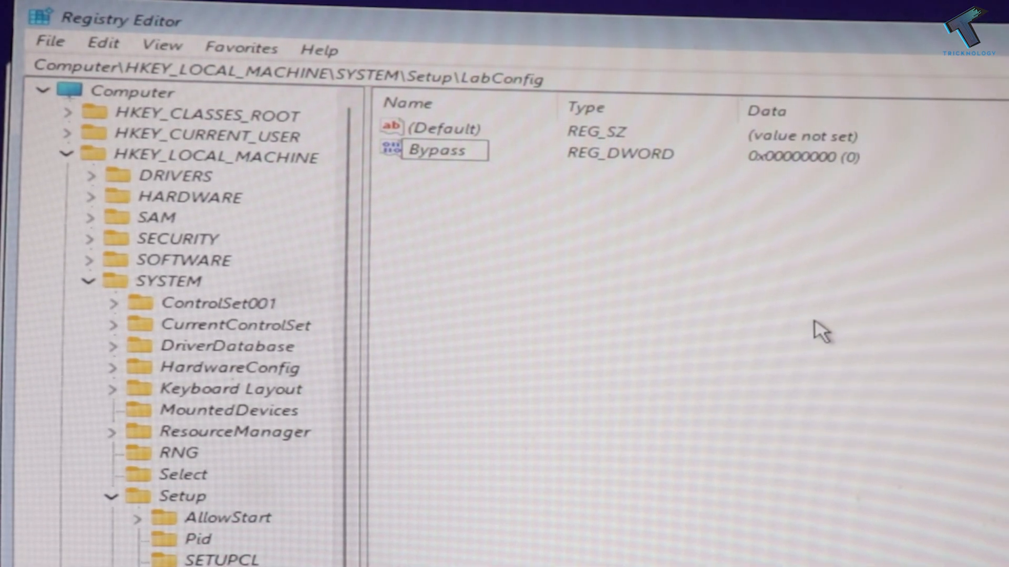
{"action": "type", "text": "CPUCheck"}
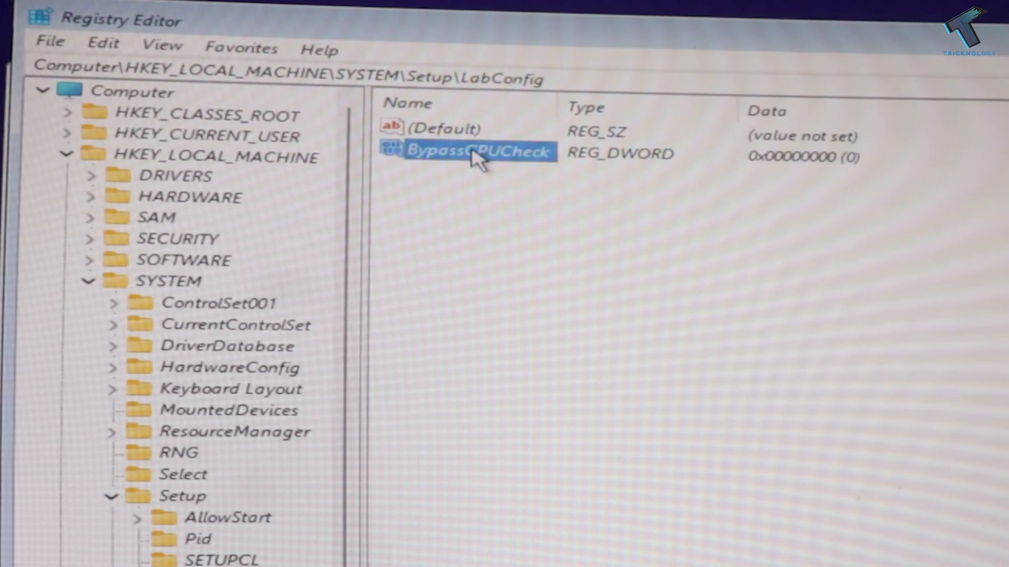
Set the BypassCPUCheck value data to 1
{"action": "double_click", "coordinate": [479, 154]}
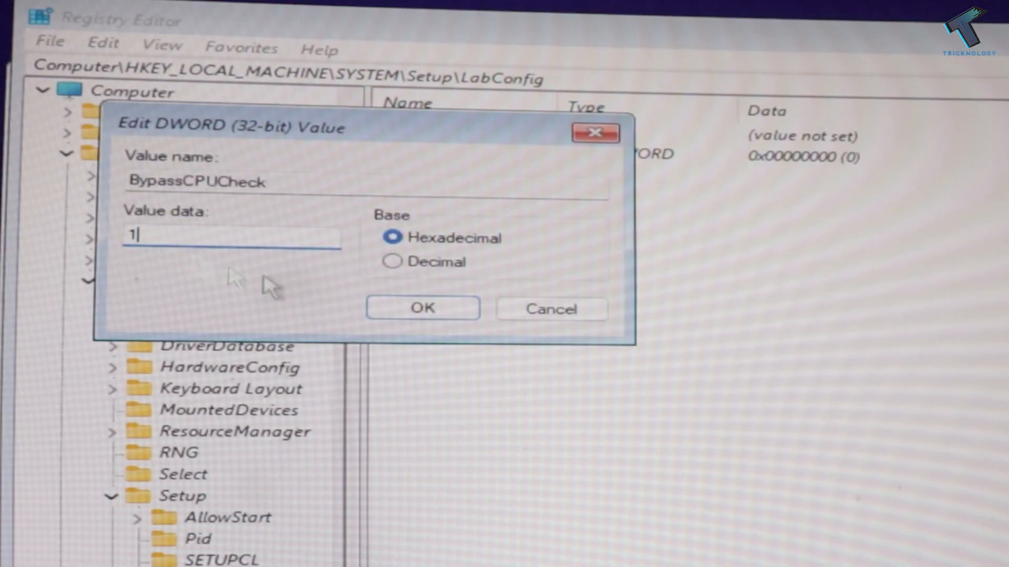
{"action": "left_click", "coordinate": [423, 308]}
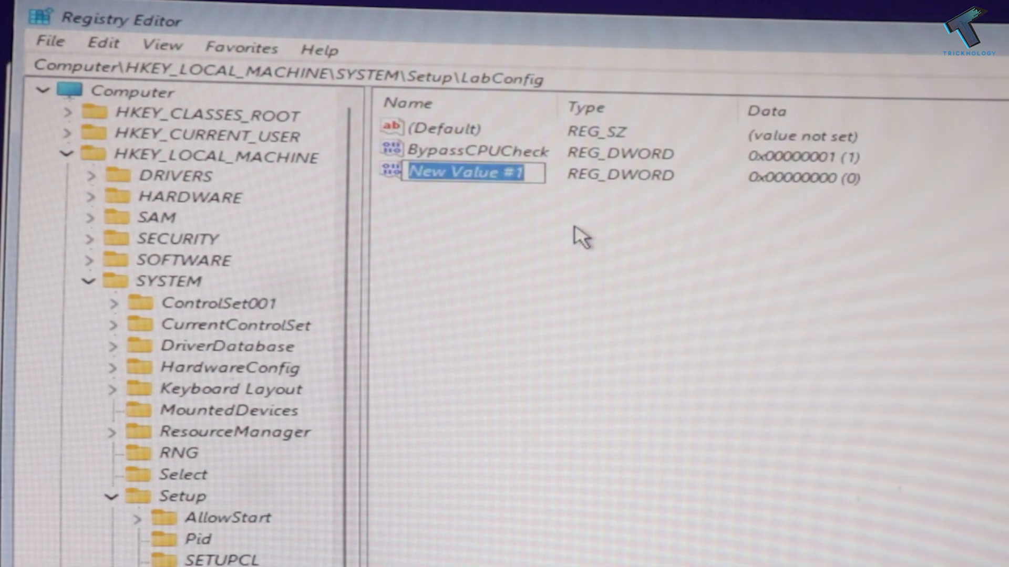
Name the second DWORD BypassTPMCheck and set its data to 1
{"action": "type", "text": "Bypass"}
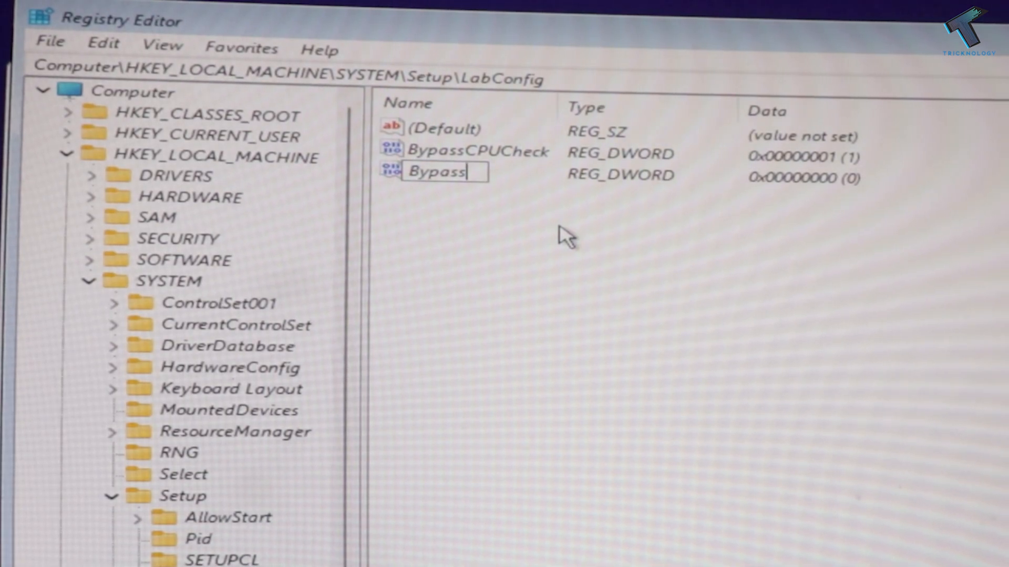
{"action": "key", "text": "Return"}
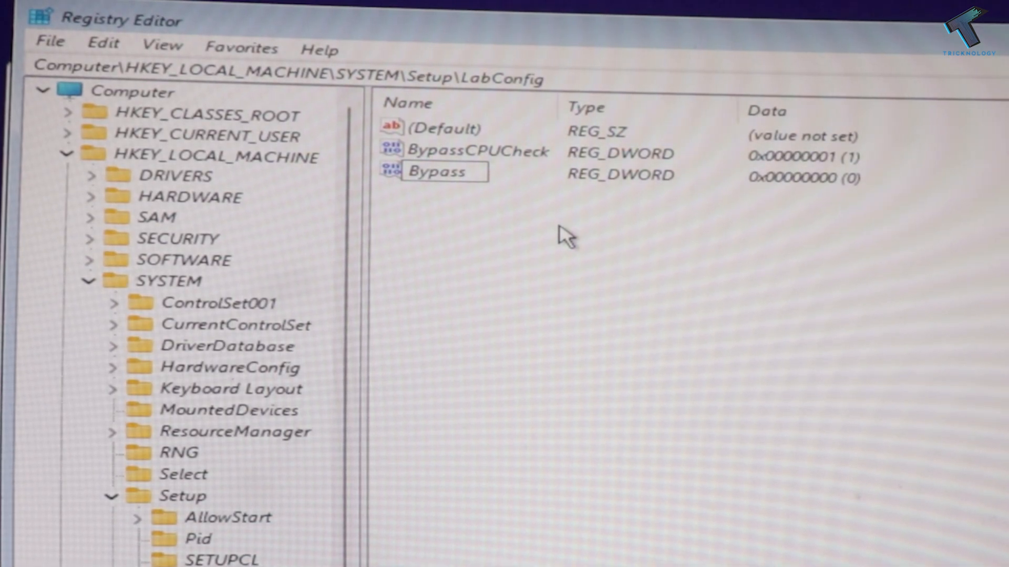
{"action": "type", "text": "TPM"}
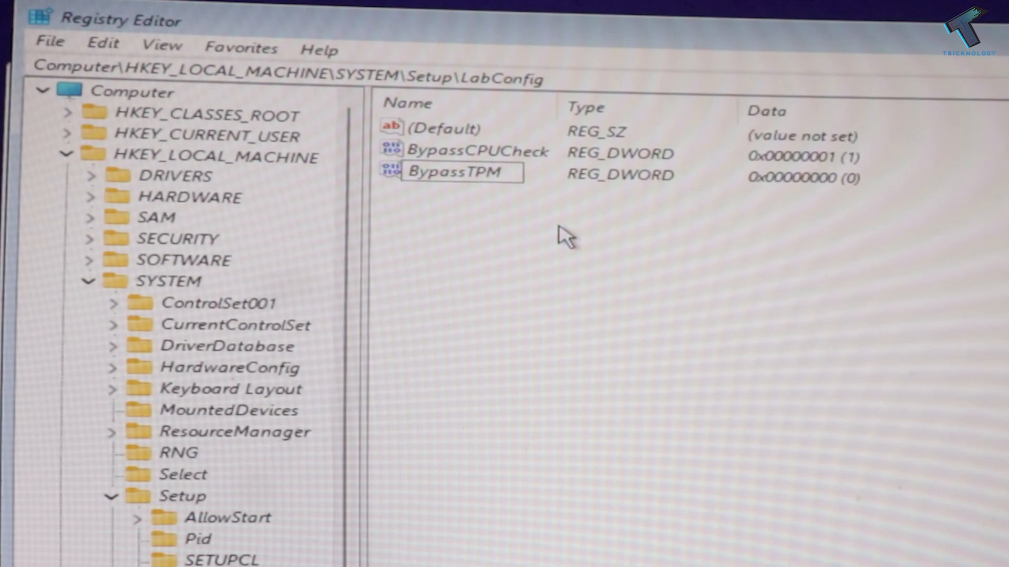
{"action": "type", "text": "Check"}
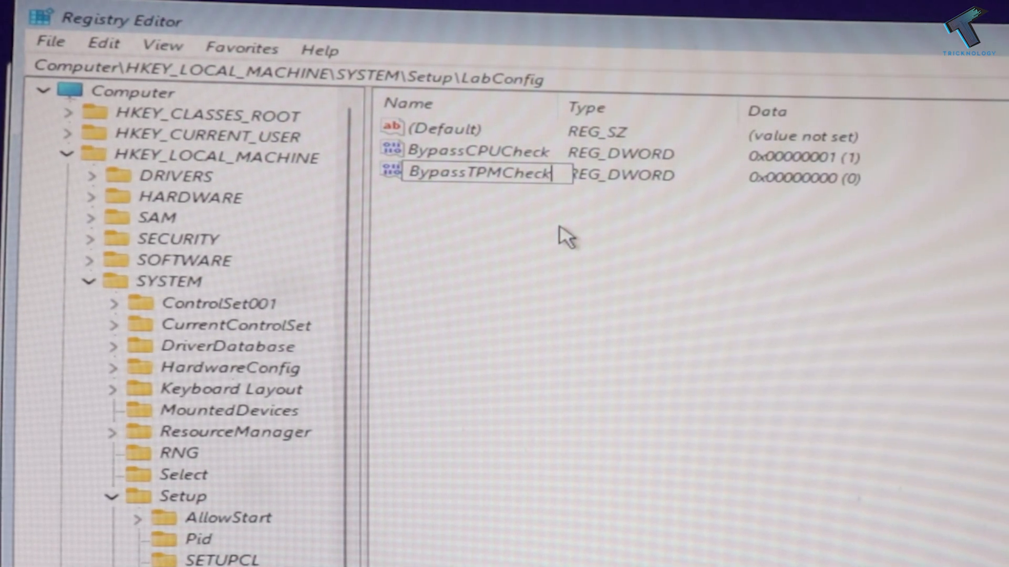
{"action": "key", "text": "Enter"}
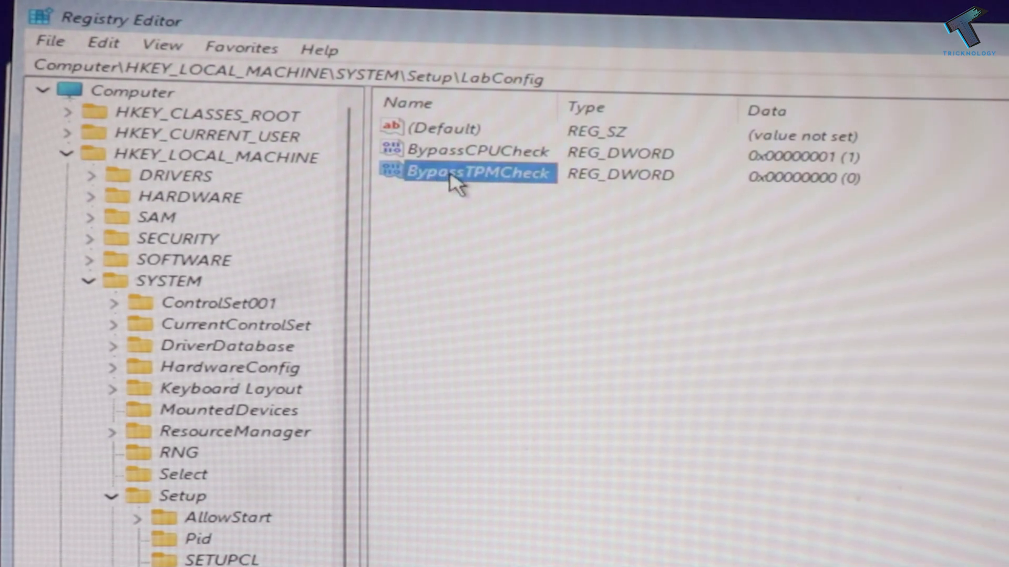
{"action": "double_click", "coordinate": [477, 174]}
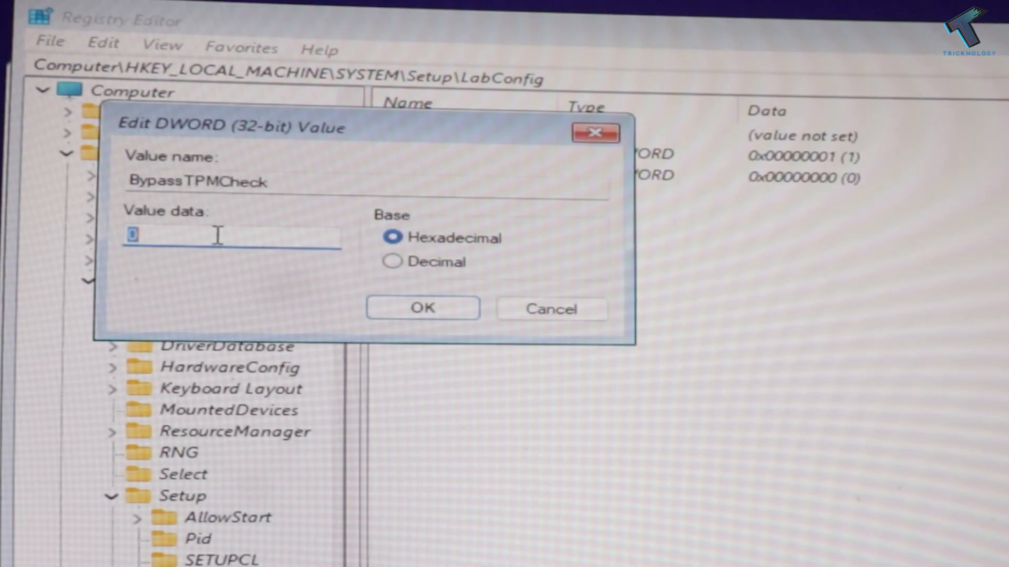
{"action": "left_click", "coordinate": [422, 308]}
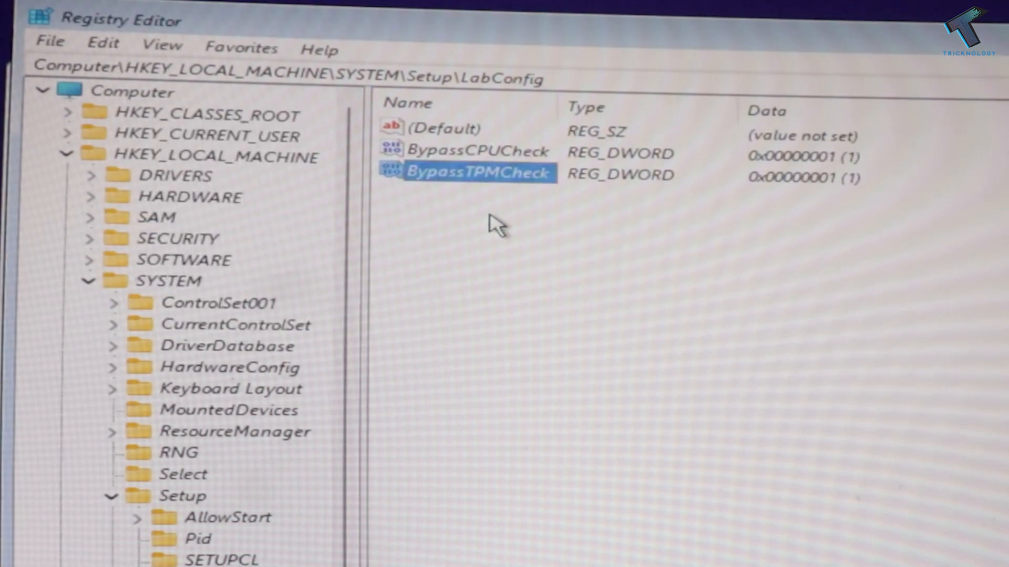
Create a third DWORD in LabConfig named BypassRAMCheck with data 1
{"action": "right_click", "coordinate": [495, 225]}
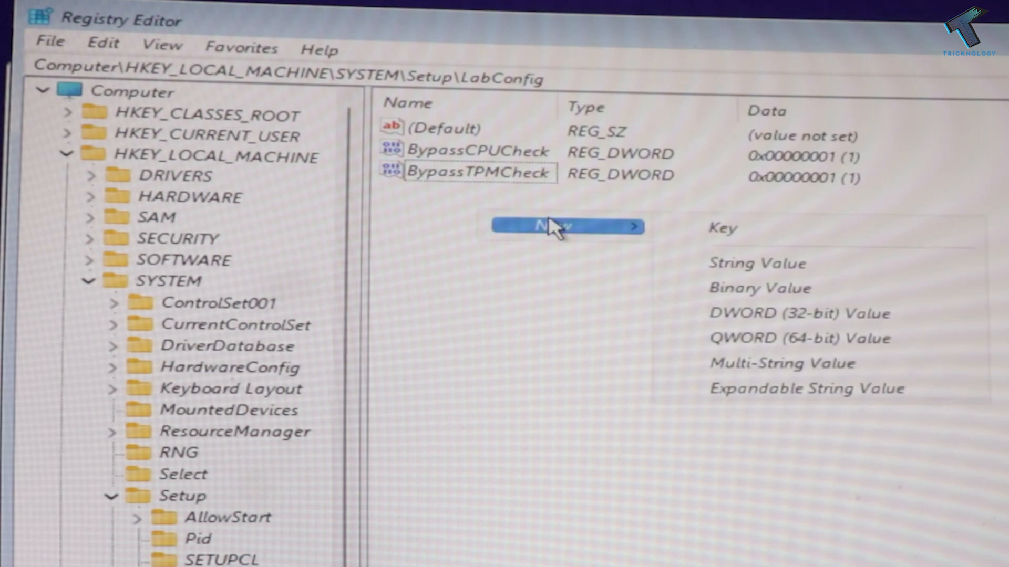
{"action": "left_click", "coordinate": [799, 314]}
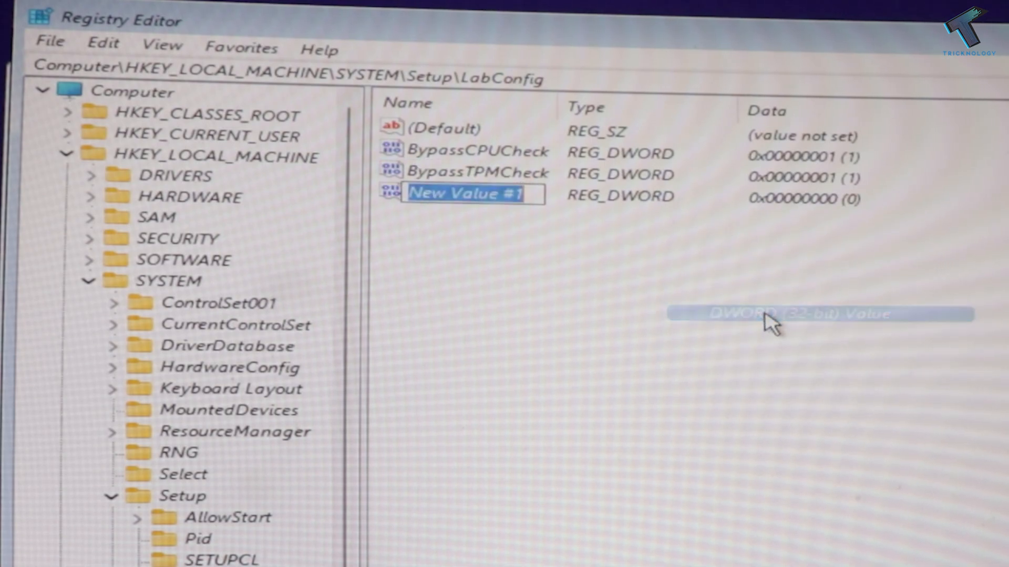
{"action": "type", "text": "B"}
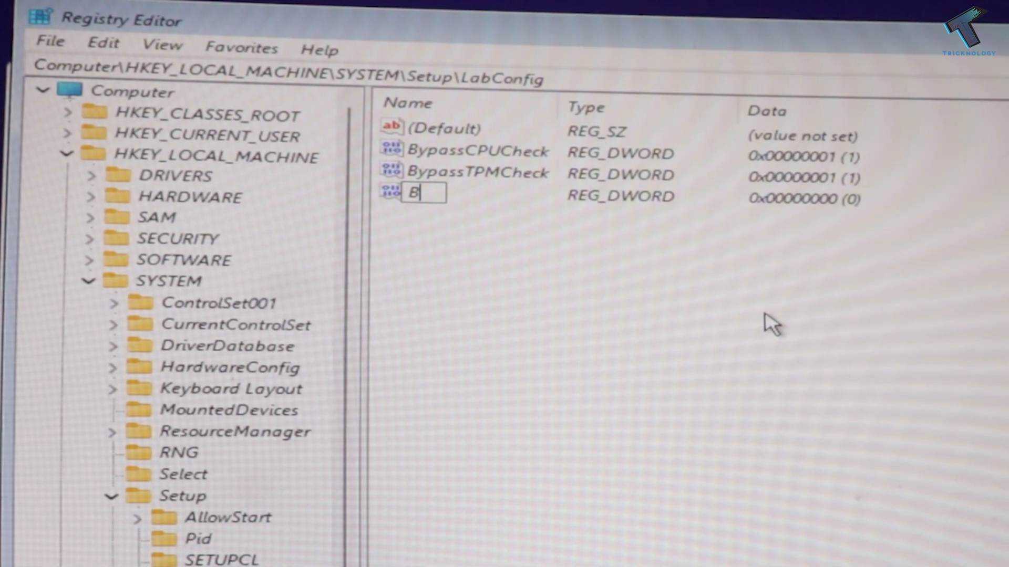
{"action": "type", "text": "ypassRAMC"}
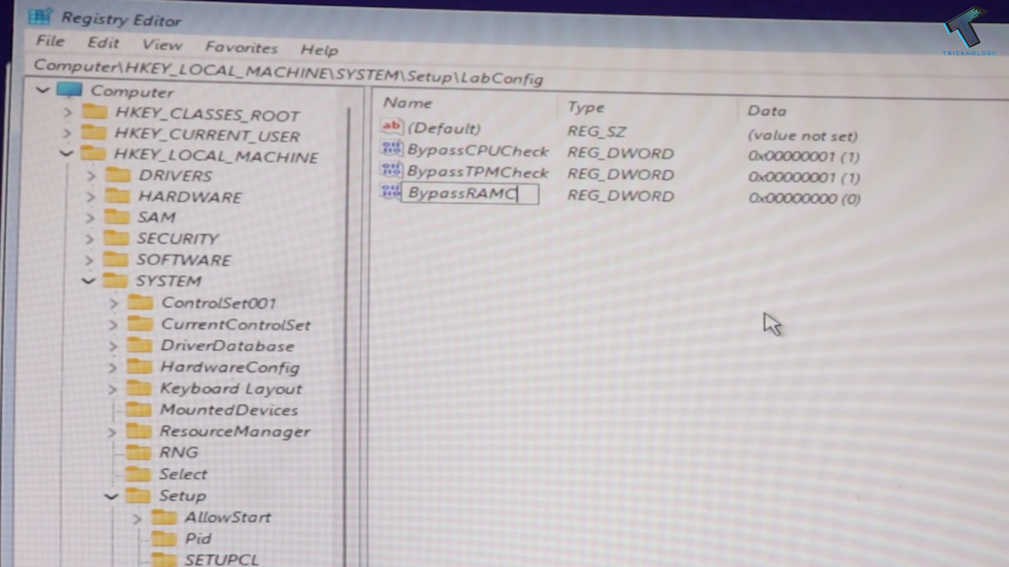
{"action": "type", "text": "heck"}
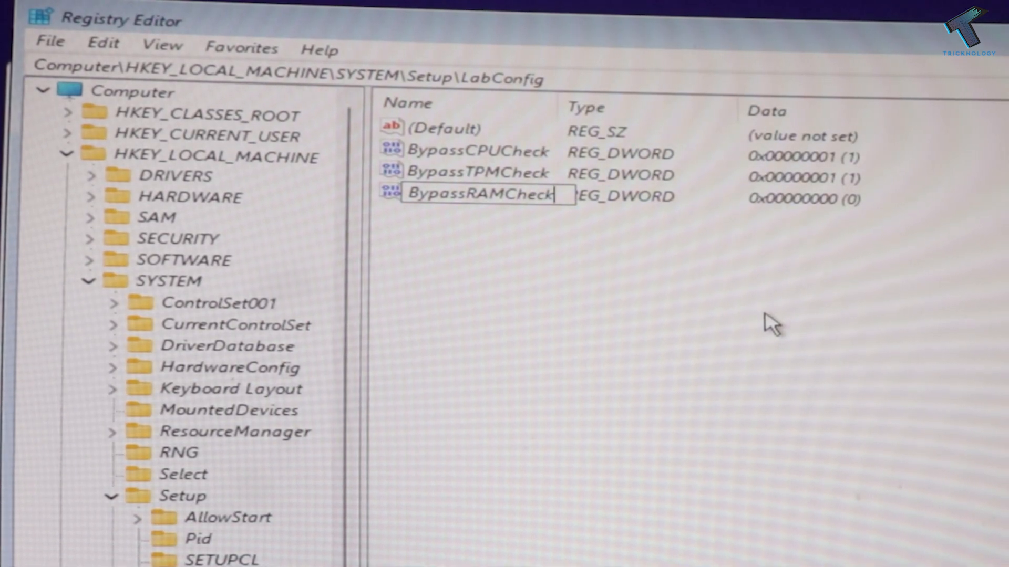
{"action": "key", "text": "enter"}
{"action": "type", "text": "1"}
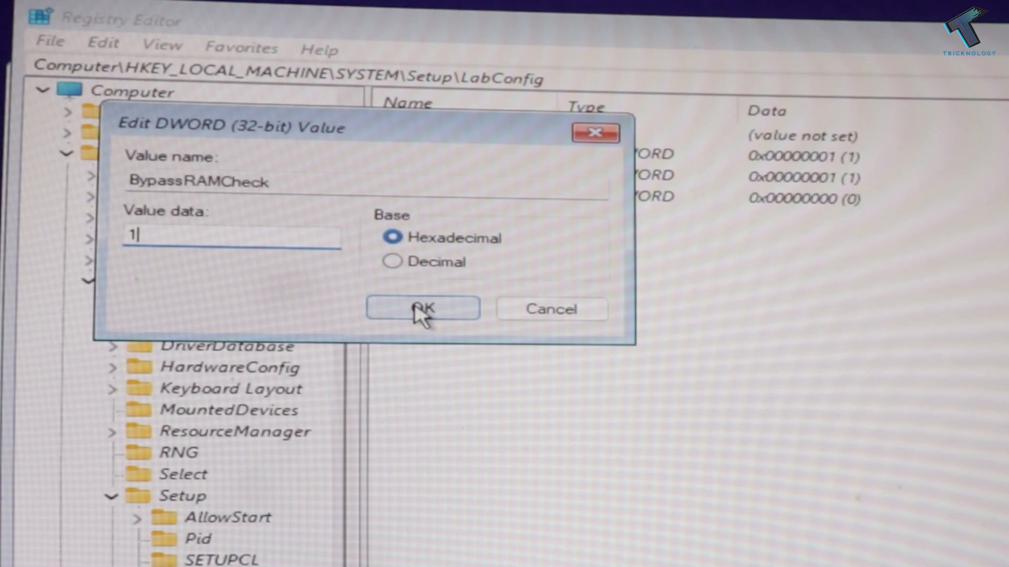
{"action": "left_click", "coordinate": [422, 308]}
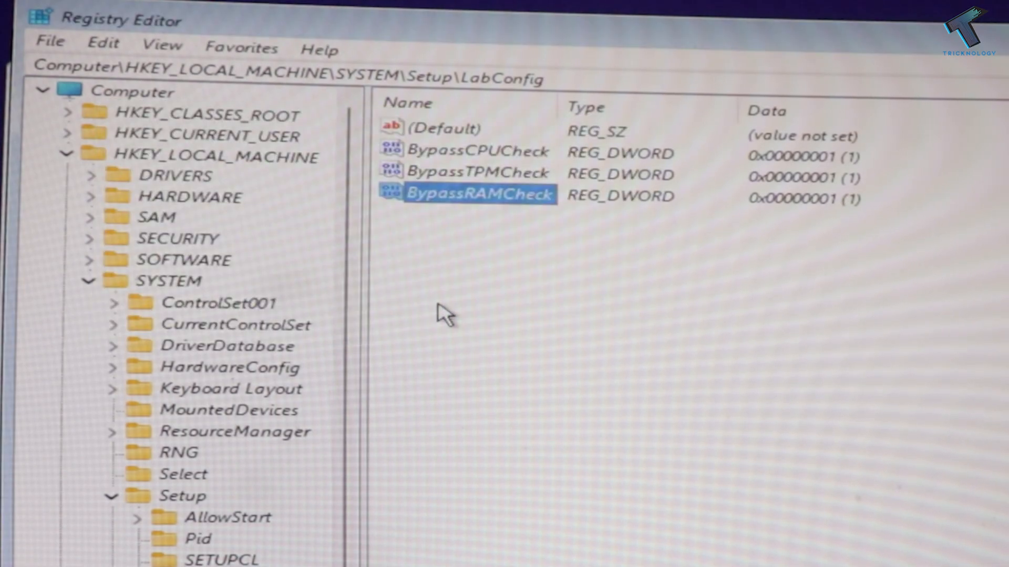
{"action": "mouse_move", "coordinate": [852, 164]}
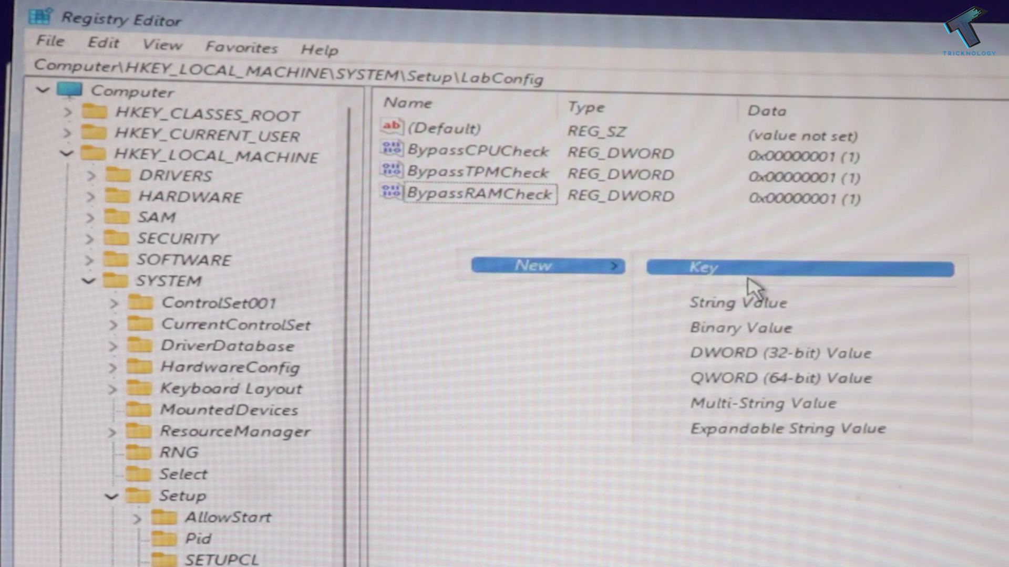
Create a fourth DWORD in LabConfig named BypassSecureBootCheck with data 1
{"action": "left_click", "coordinate": [781, 353]}
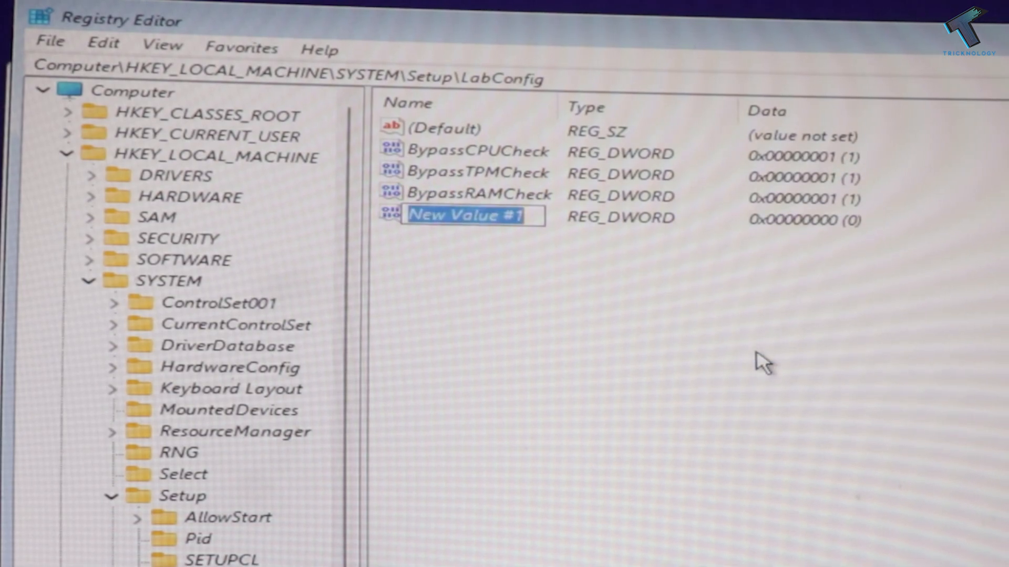
{"action": "type", "text": "Byp"}
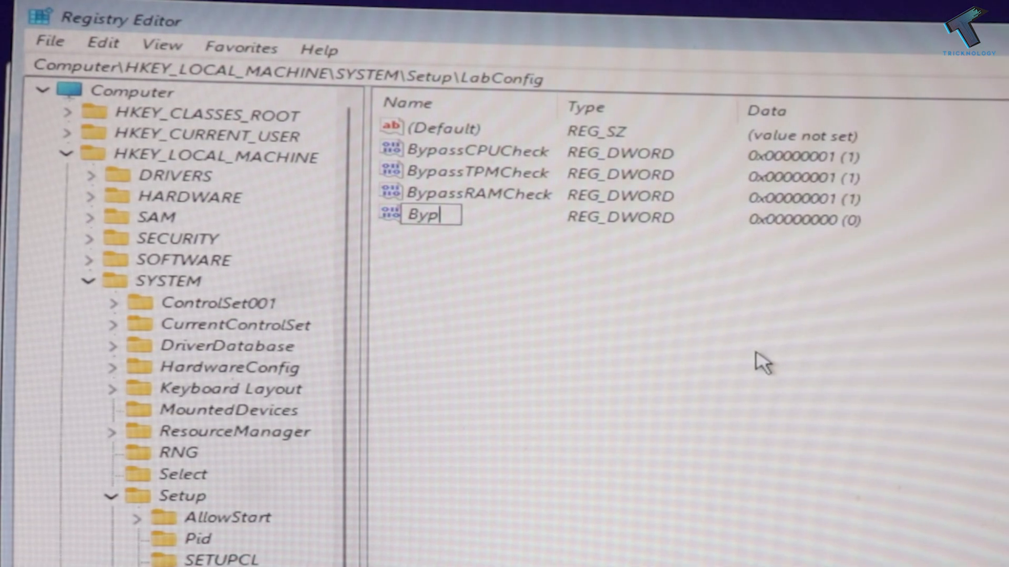
{"action": "type", "text": "ass"}
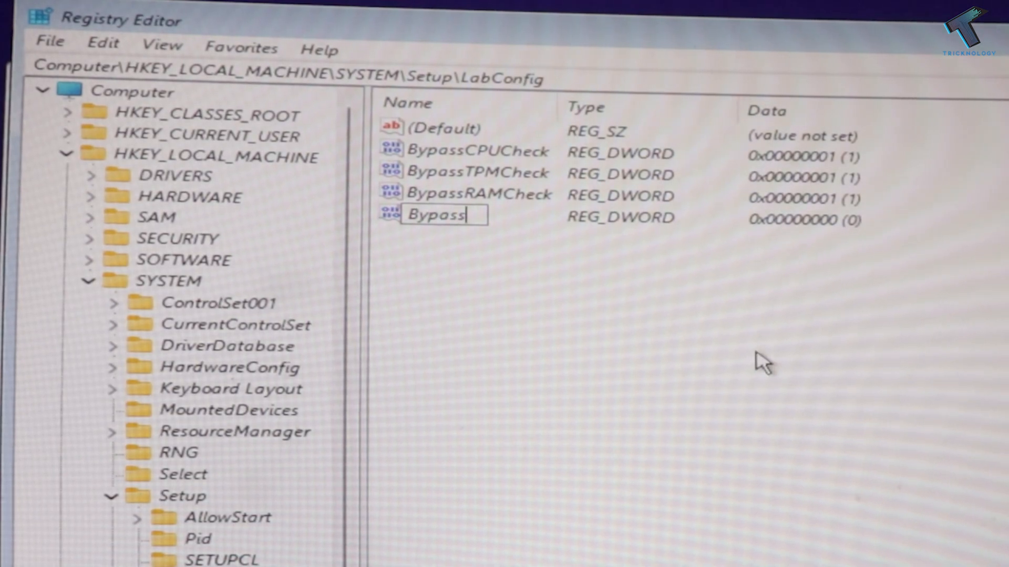
{"action": "type", "text": "Secure"}
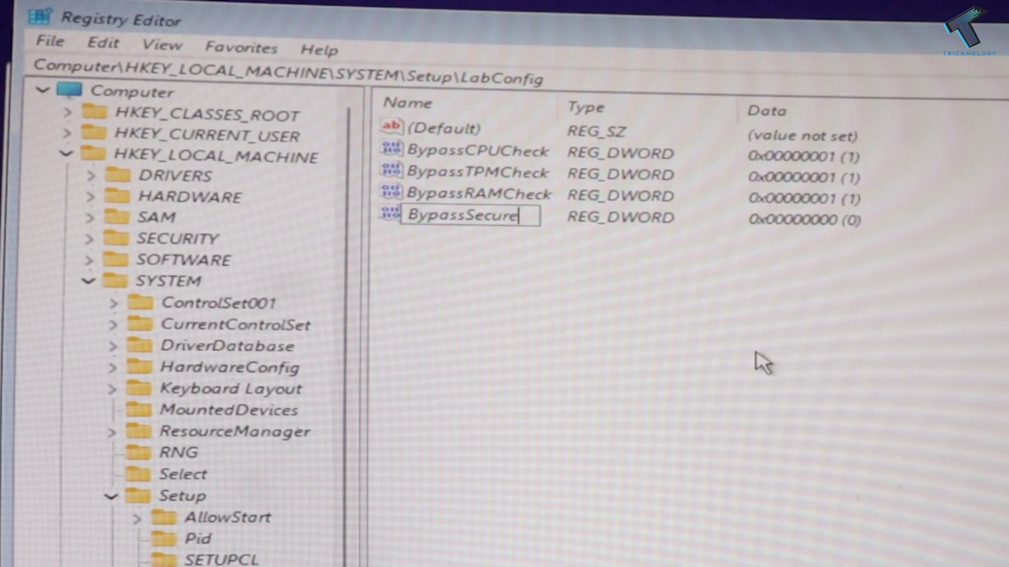
{"action": "type", "text": "Boot"}
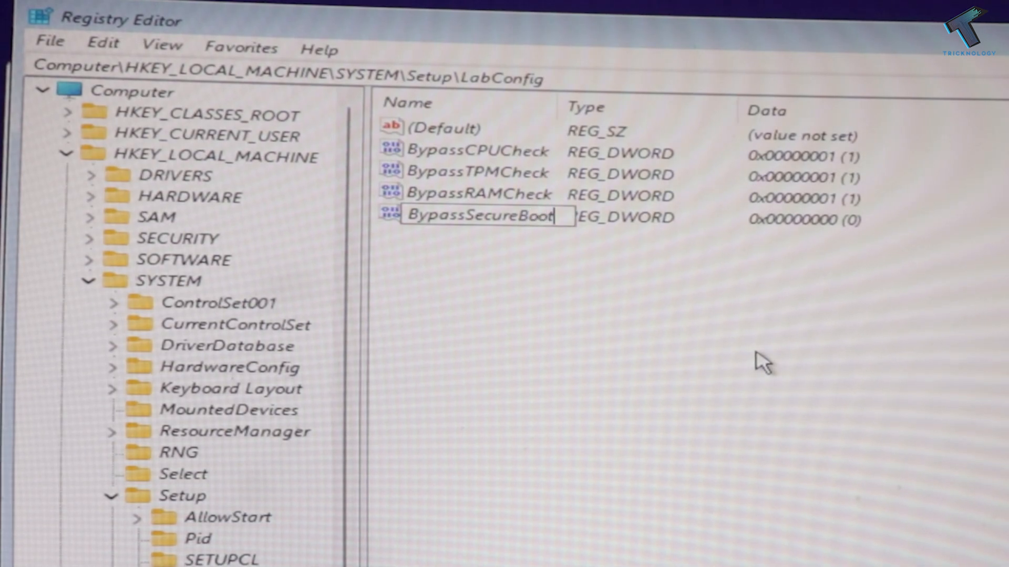
{"action": "type", "text": "Check"}
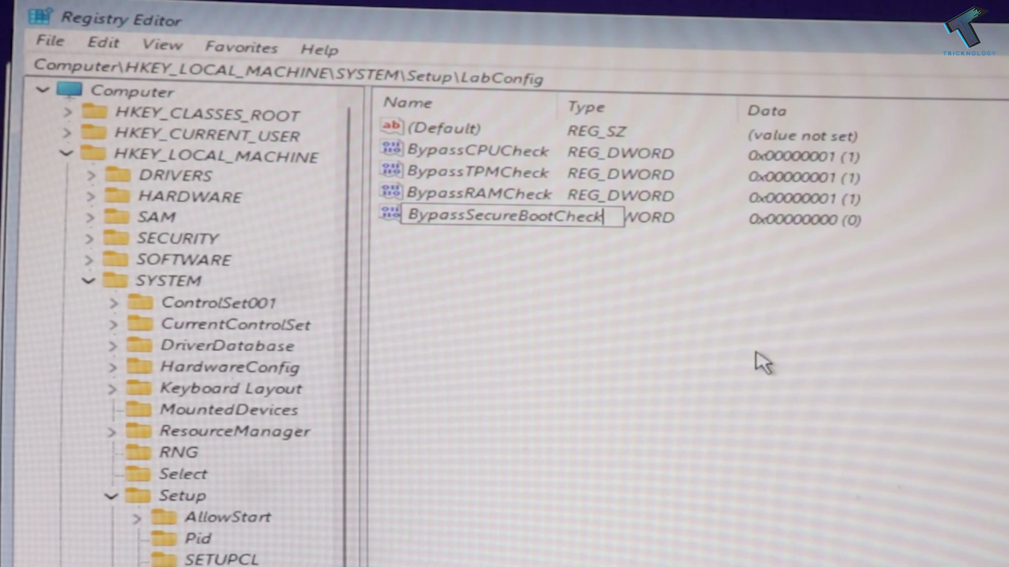
{"action": "mouse_move", "coordinate": [758, 260]}
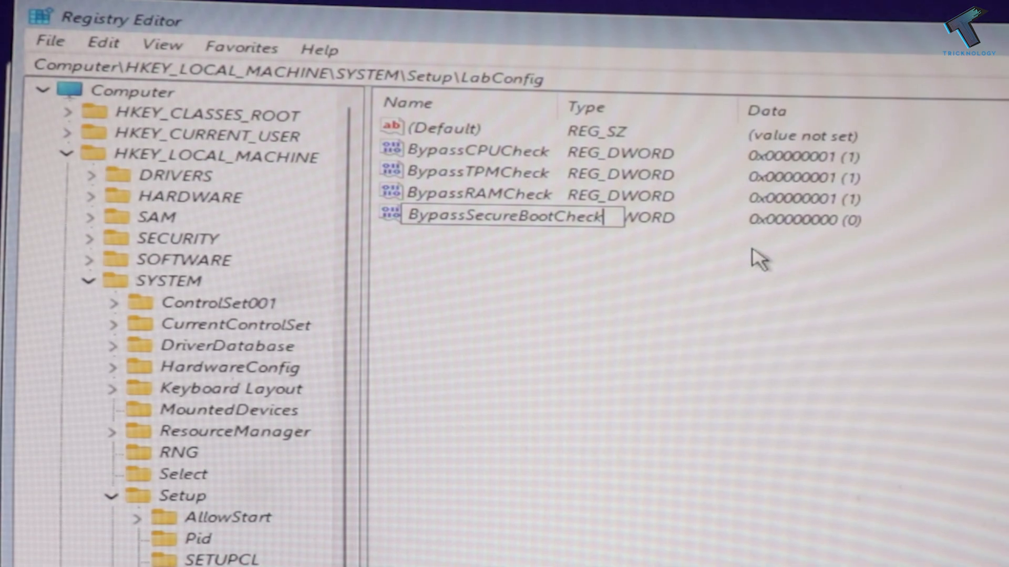
{"action": "key", "text": "enter"}
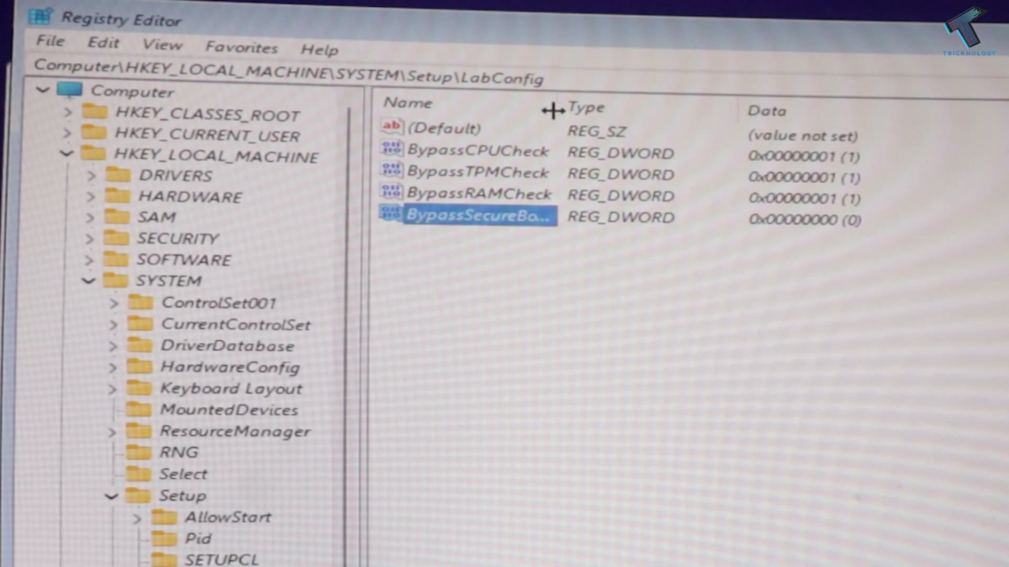
{"action": "double_click", "coordinate": [473, 217]}
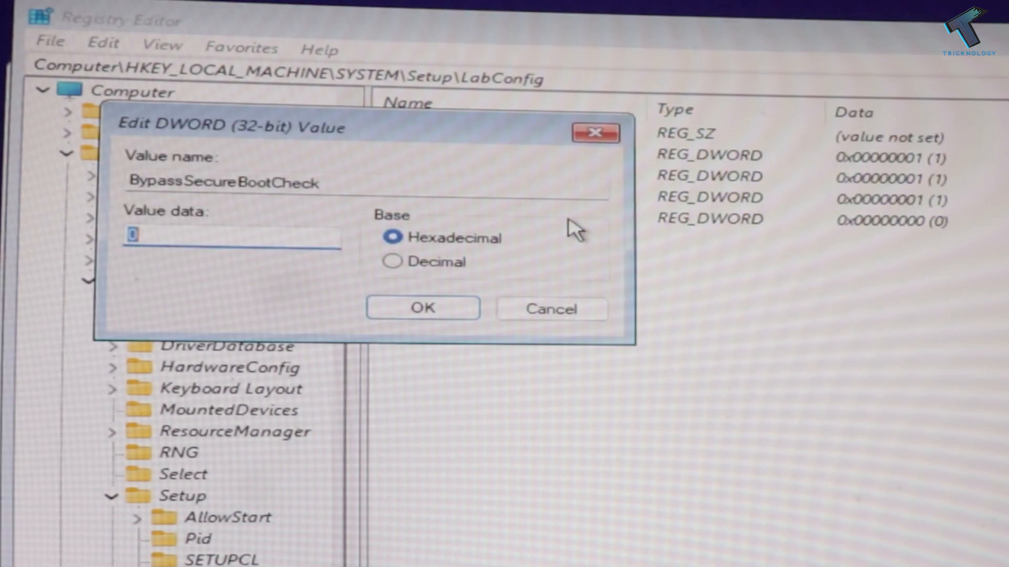
{"action": "type", "text": "1"}
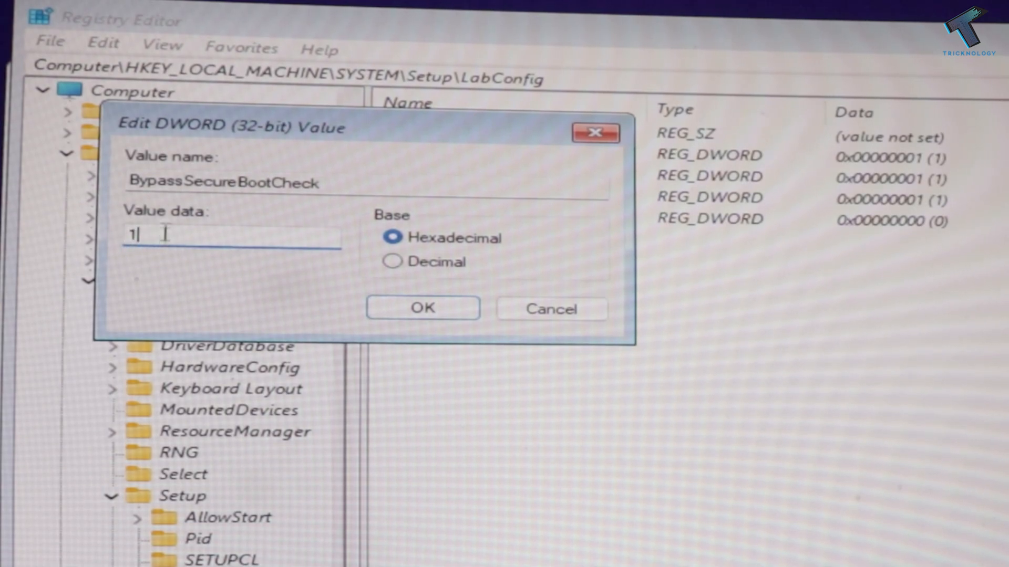
{"action": "left_click", "coordinate": [422, 308]}
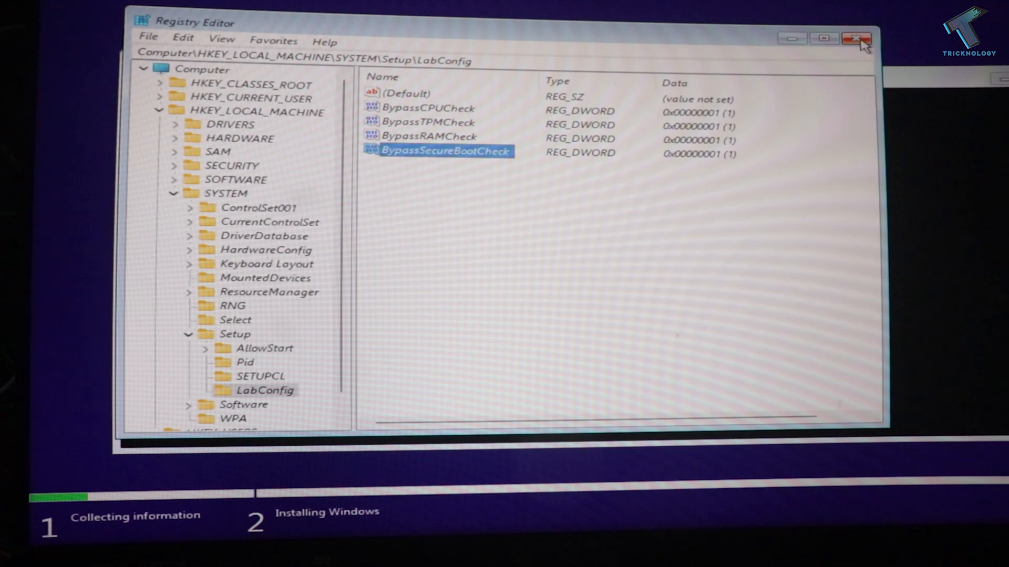
Close Registry Editor and exit the Command Prompt back to the OS selection list
{"action": "left_click", "coordinate": [857, 39]}
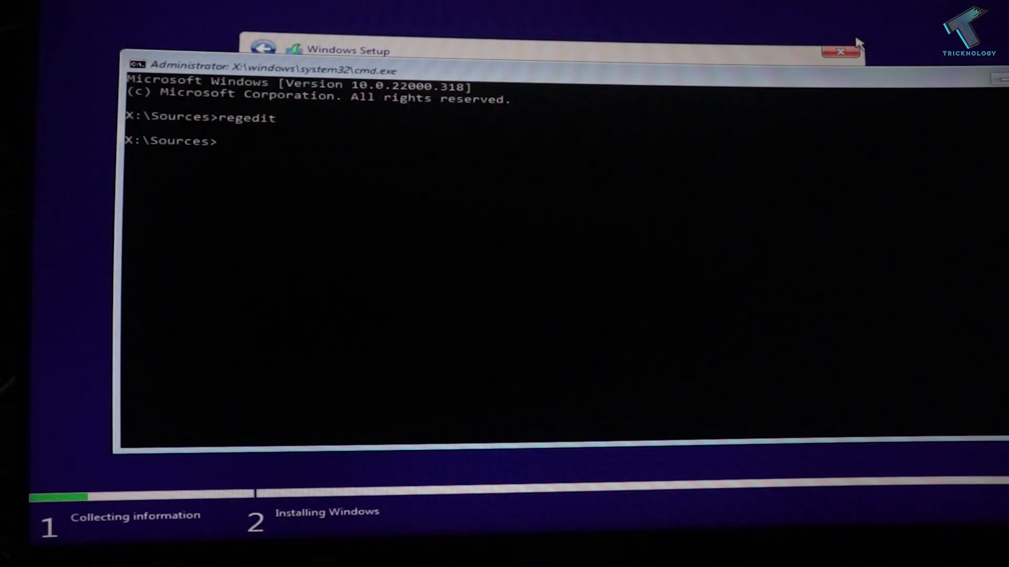
{"action": "type", "text": "exit"}
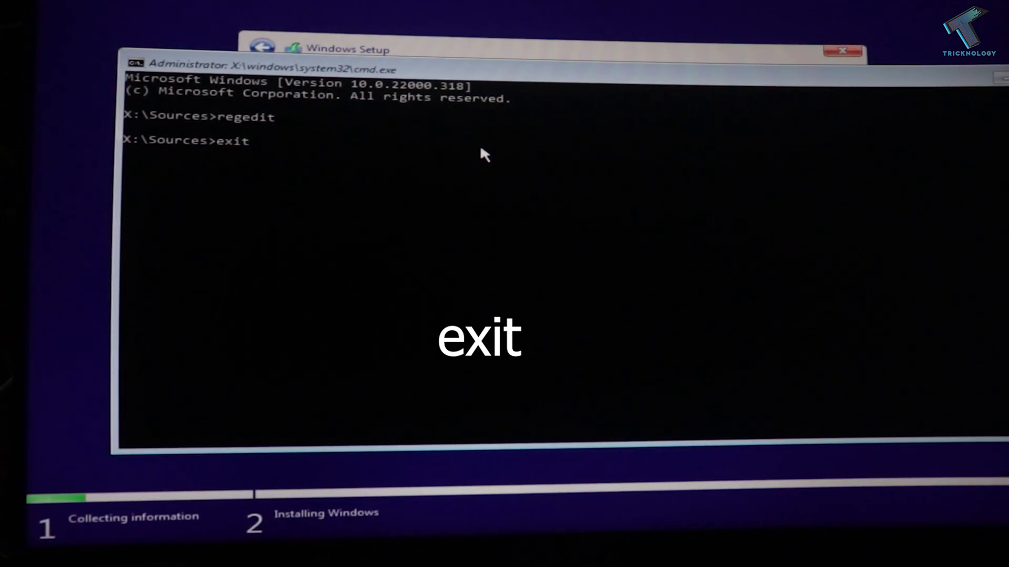
{"action": "key", "text": "Return"}
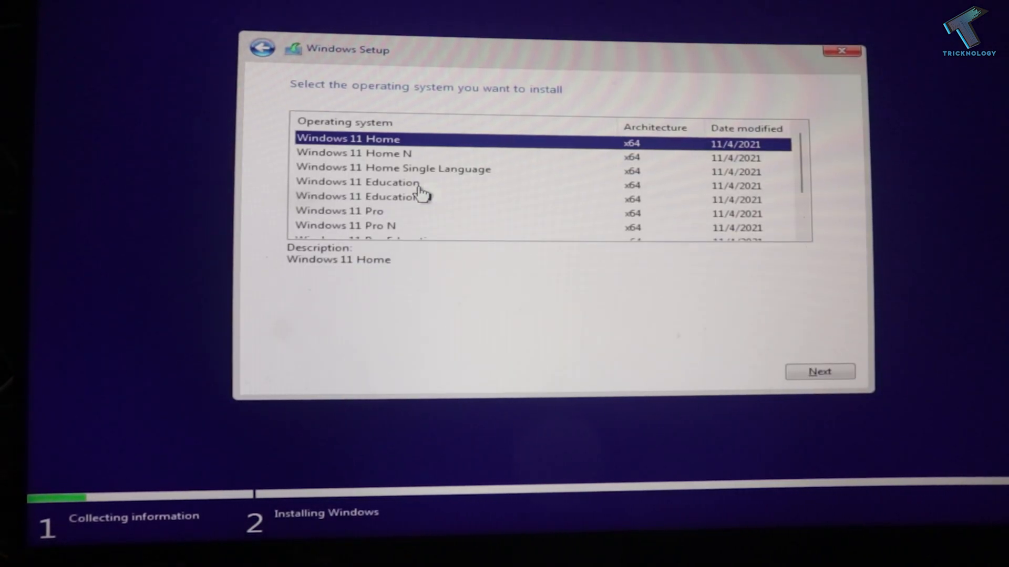
{"action": "mouse_move", "coordinate": [778, 353]}
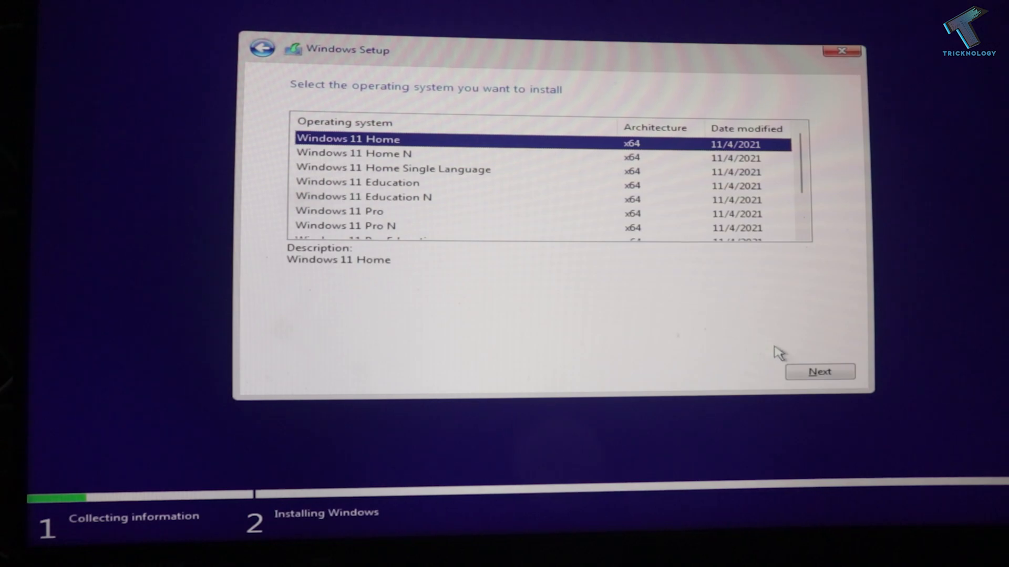
Proceed with Windows 11 Home, accept the license terms, and select Drive 1 Partition 1: Recovery
{"action": "left_click", "coordinate": [819, 370]}
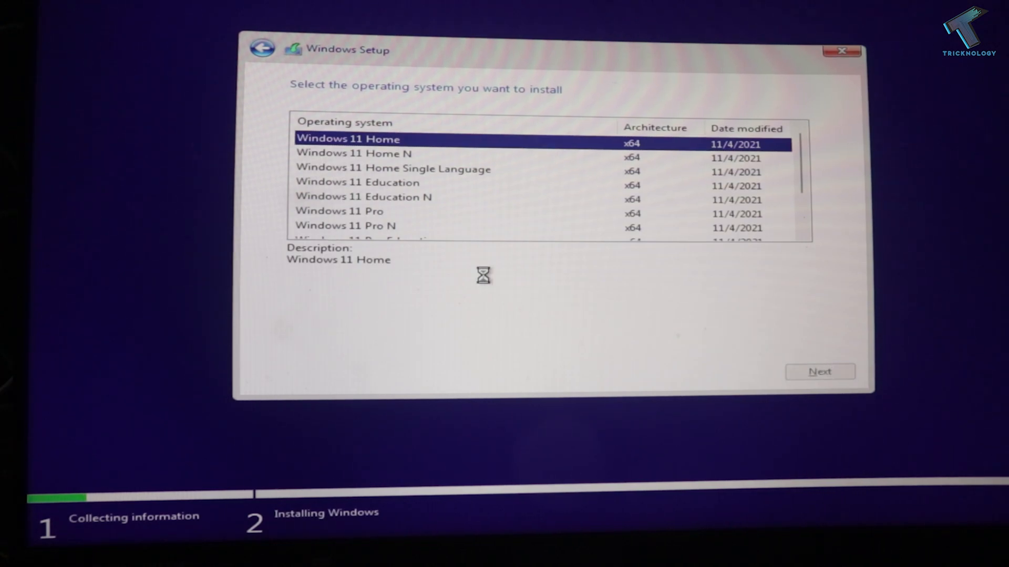
{"action": "left_click", "coordinate": [820, 371]}
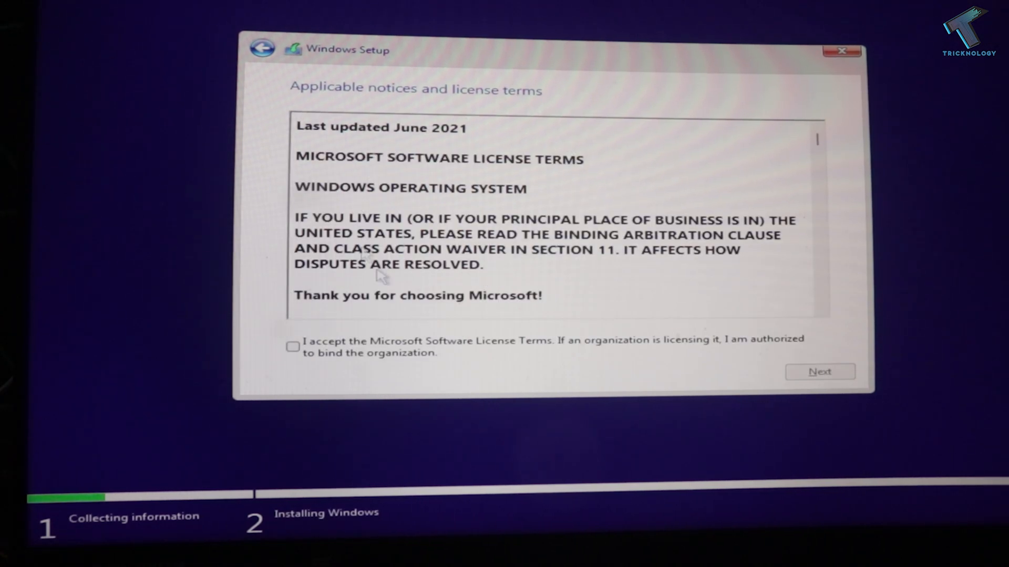
{"action": "left_click", "coordinate": [291, 346]}
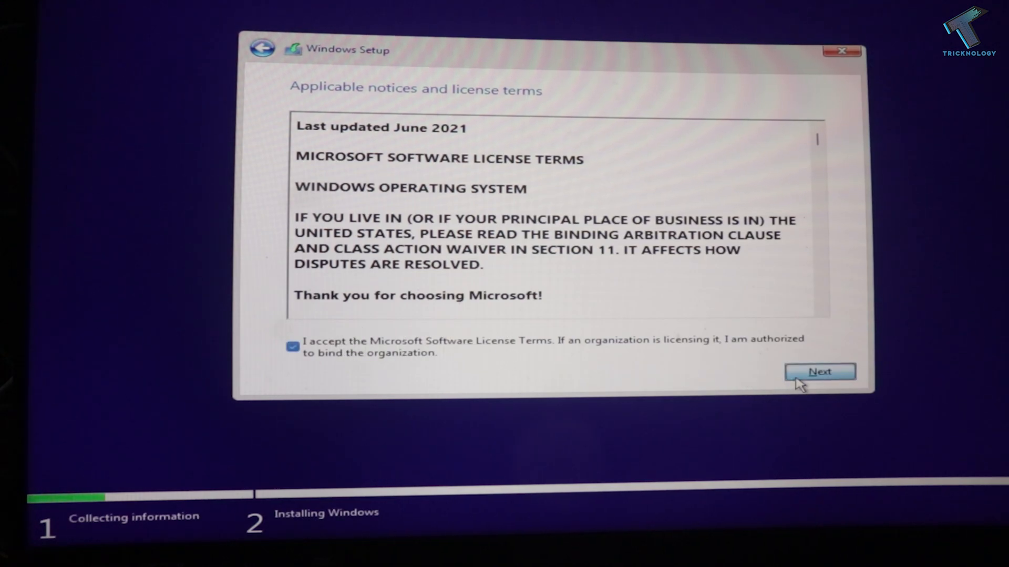
{"action": "left_click", "coordinate": [821, 372]}
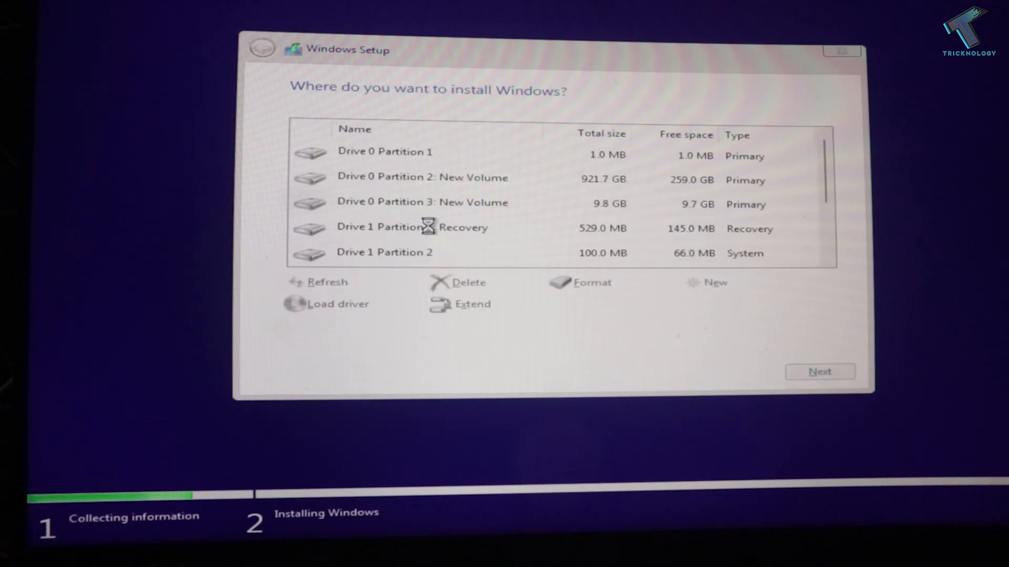
{"action": "left_click", "coordinate": [412, 226]}
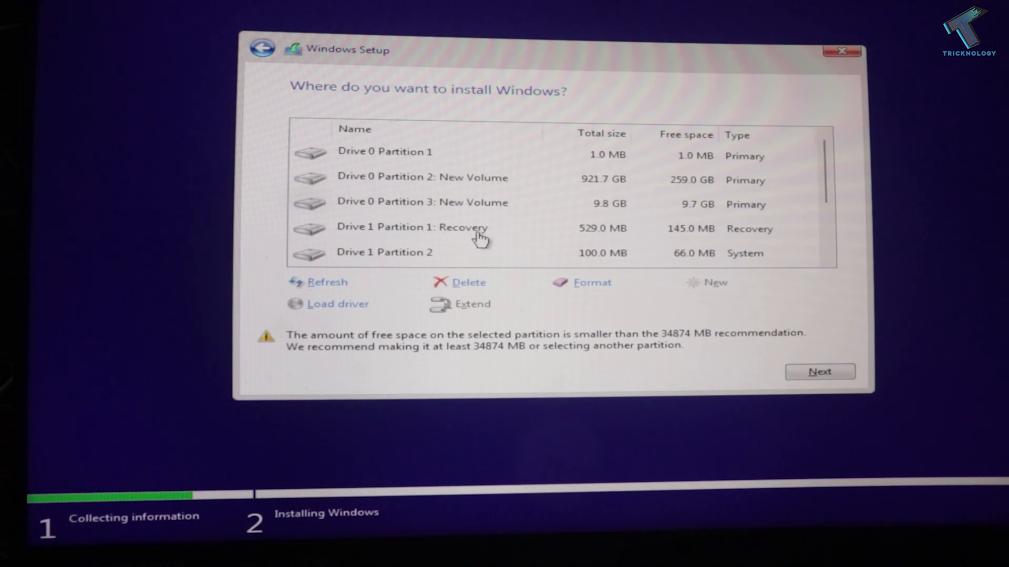